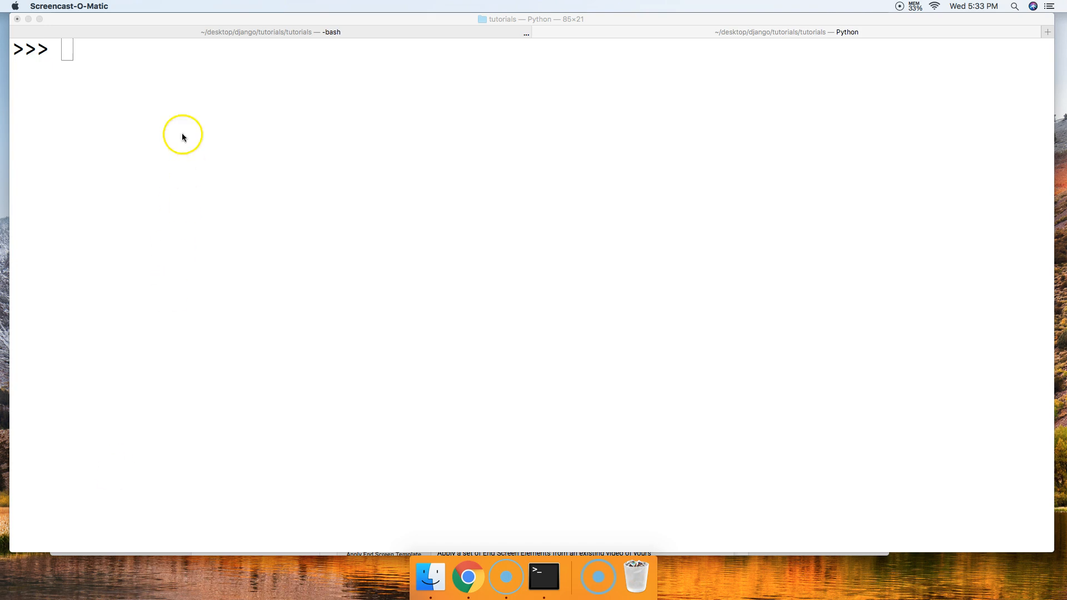
- Evaluate list("Master Code Online") to get the string's individual characters, spaces included, as a list
type("lis")
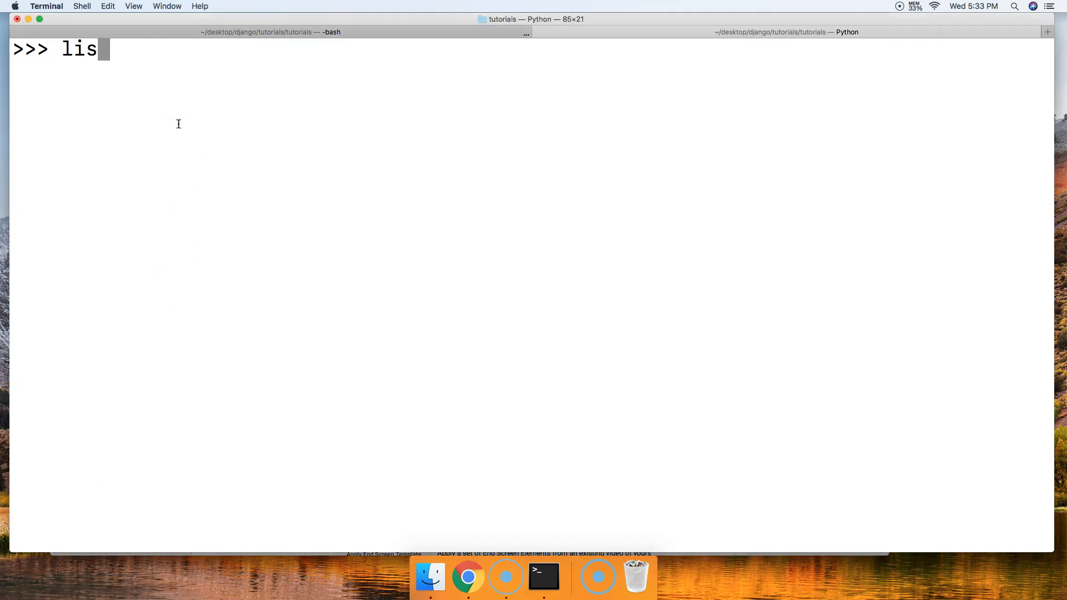
type("t()")
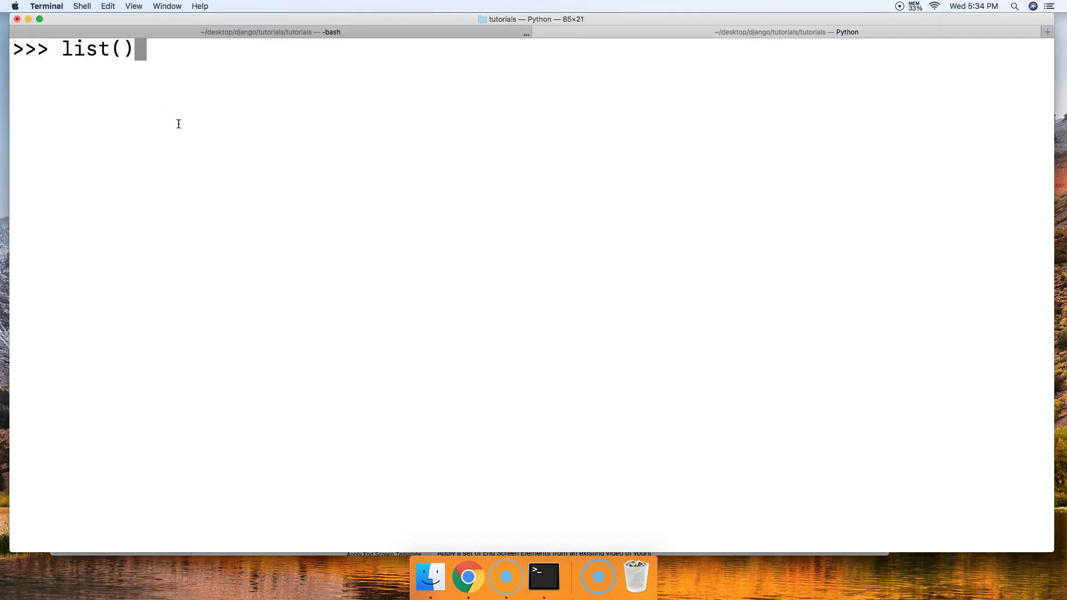
left_click(121, 49)
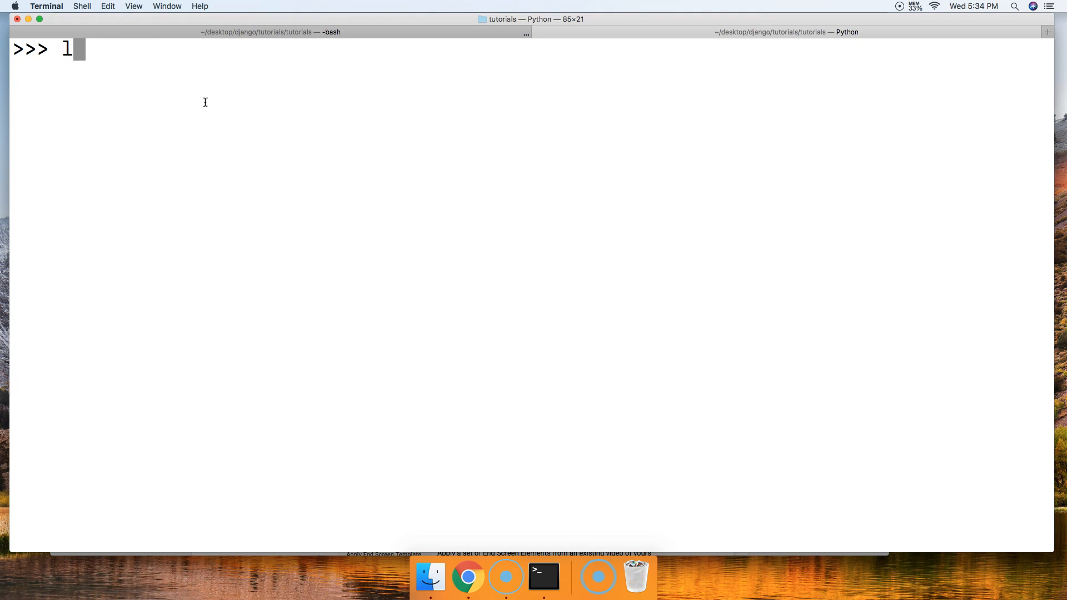
key("Backspace")
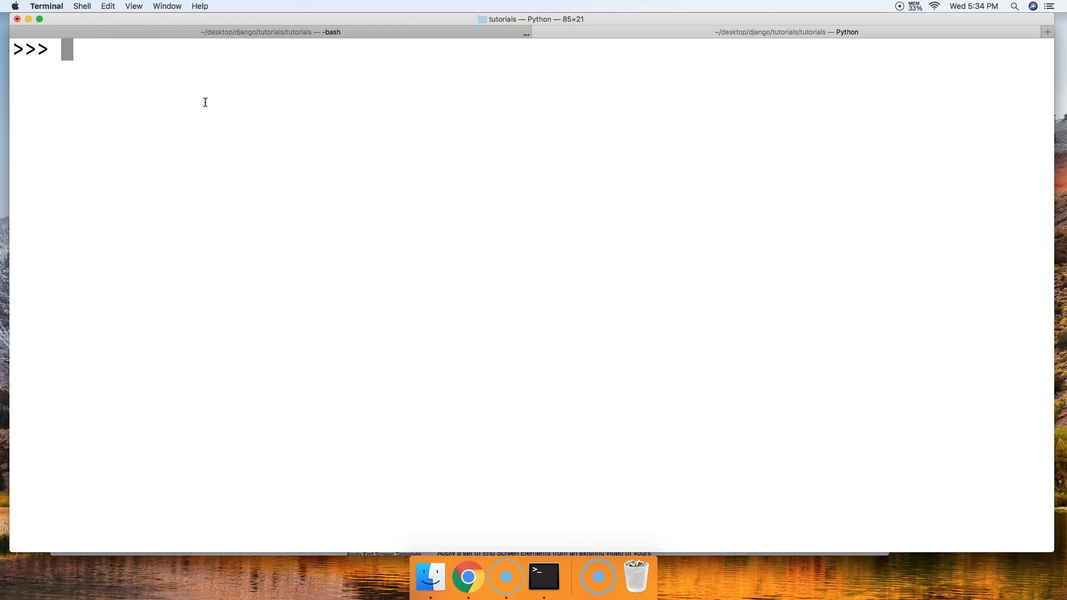
type("list(")
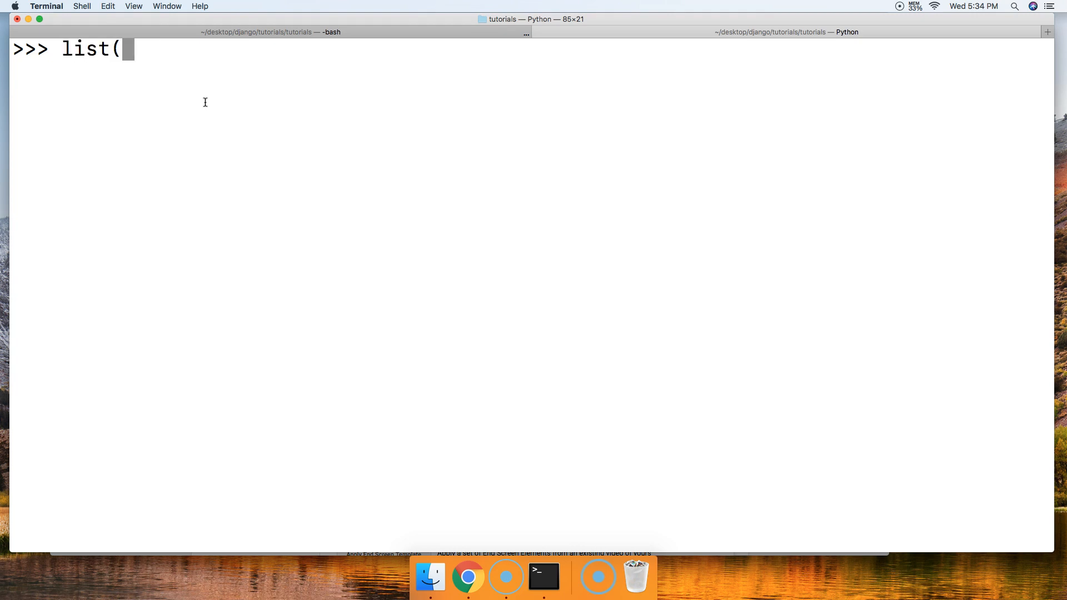
type("\"Master Code Online")
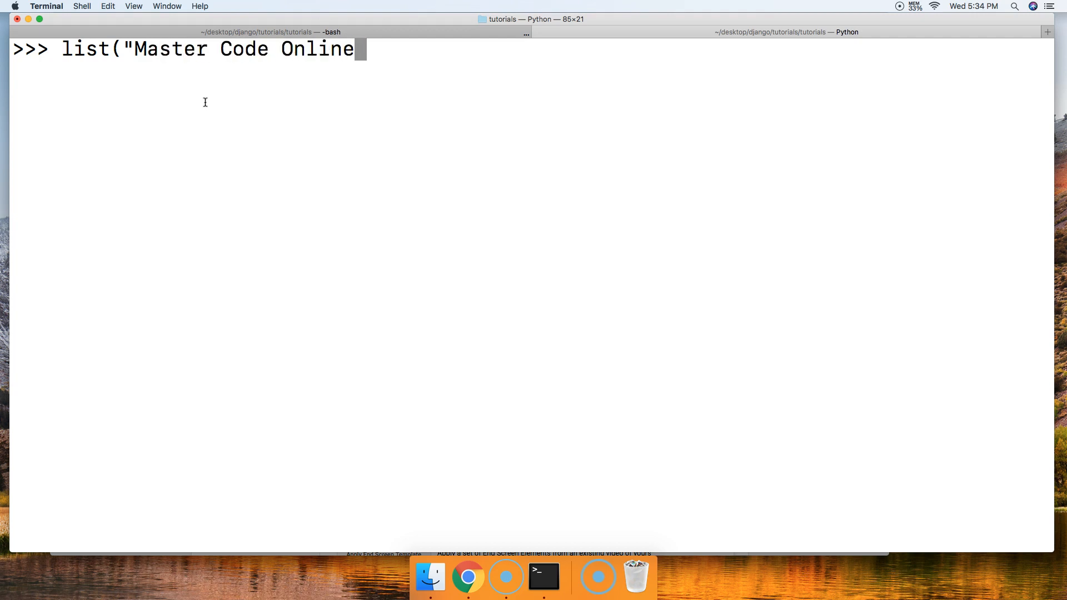
type("\")")
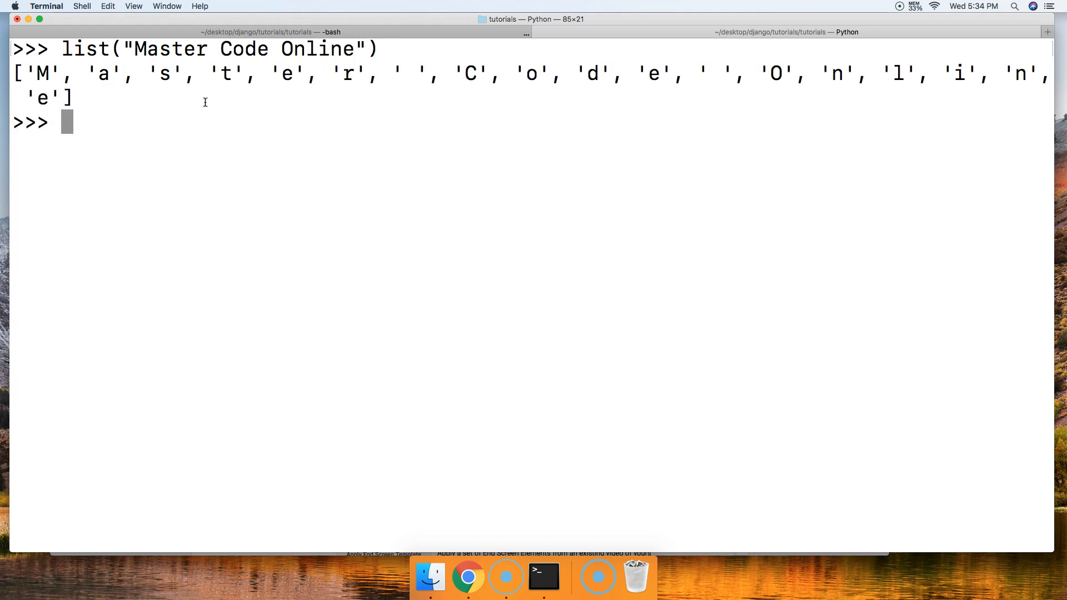
mouse_move(93, 101)
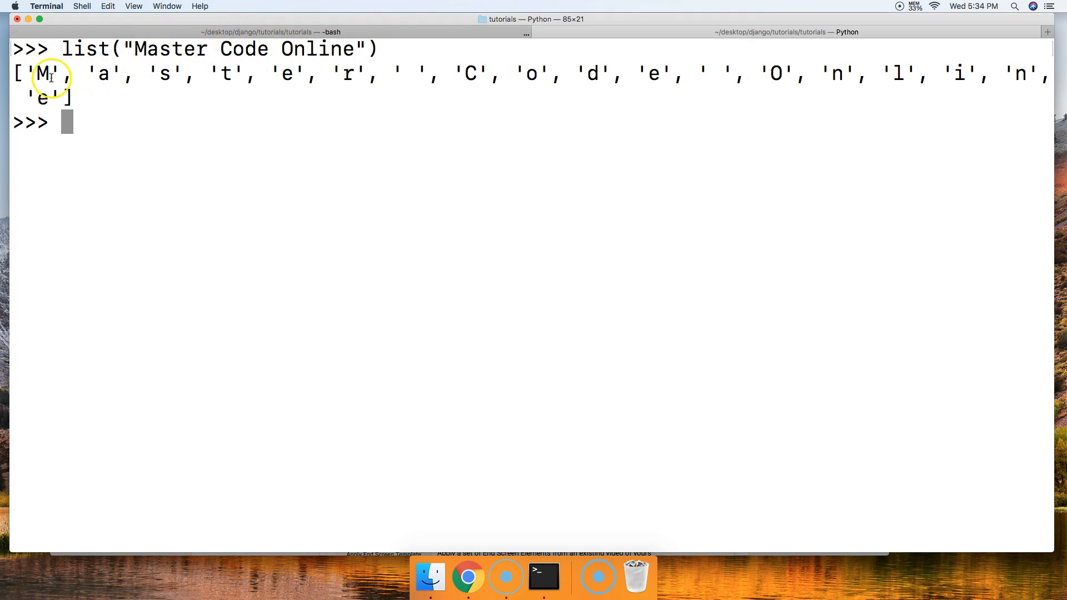
mouse_move(119, 77)
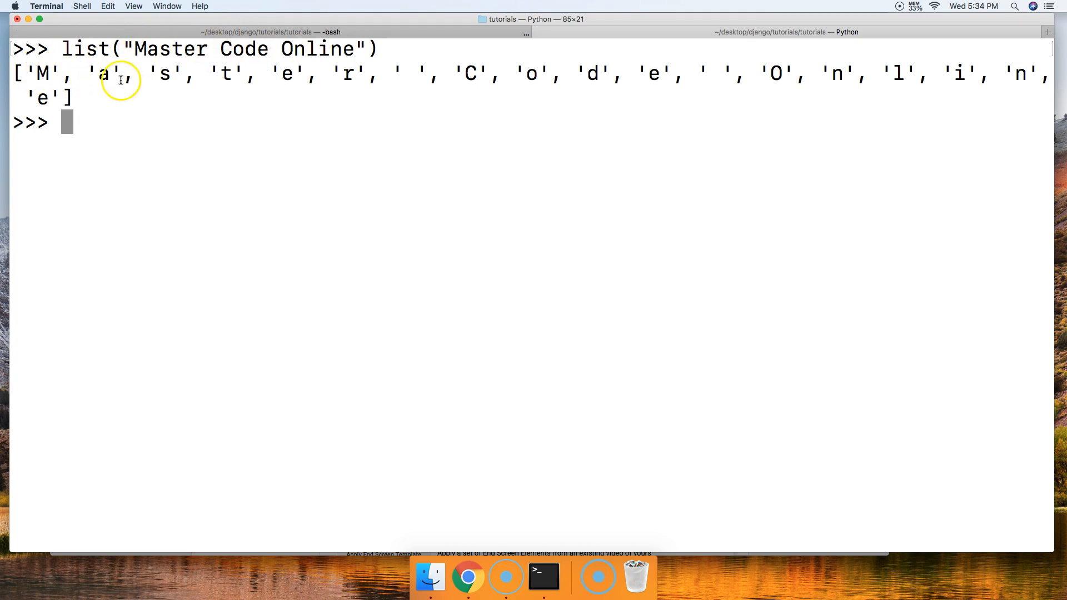
mouse_move(386, 102)
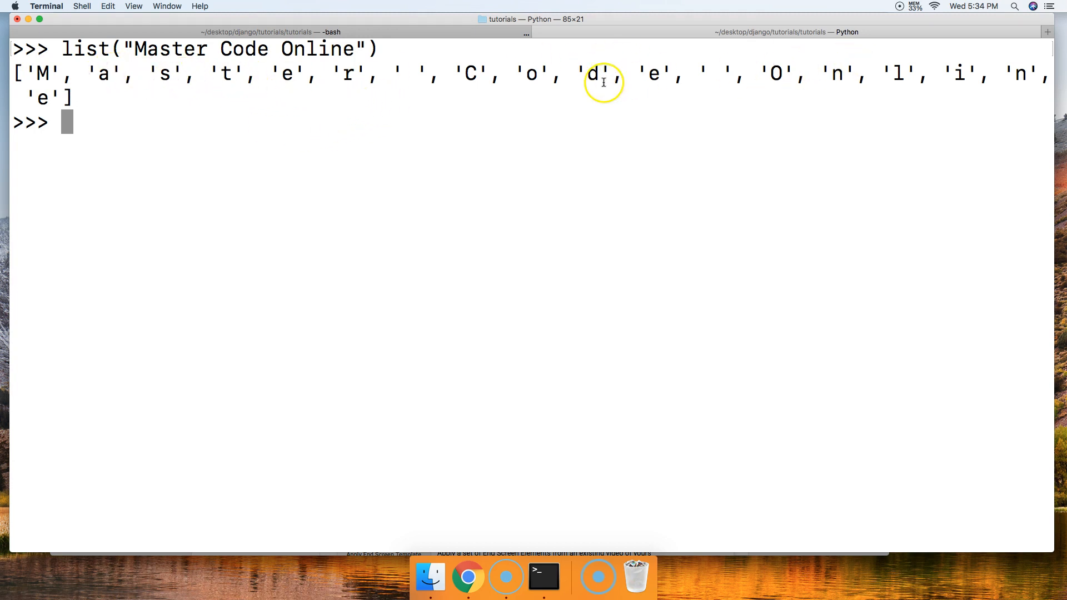
mouse_move(546, 130)
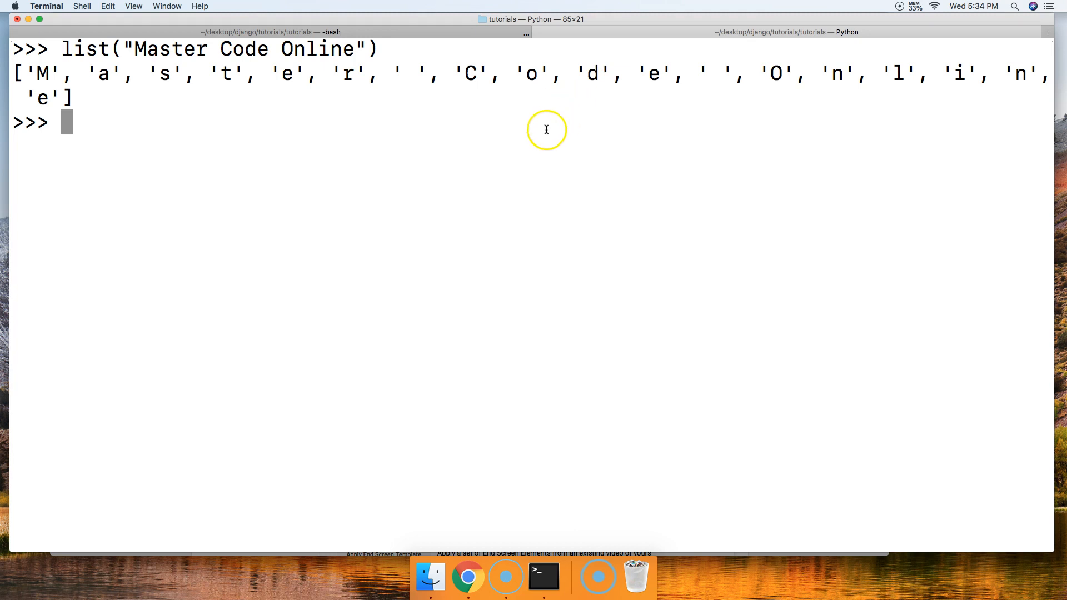
- Begin an a = "Python" assignment, then clear the screen to an empty prompt with Cmd+K
type("a")
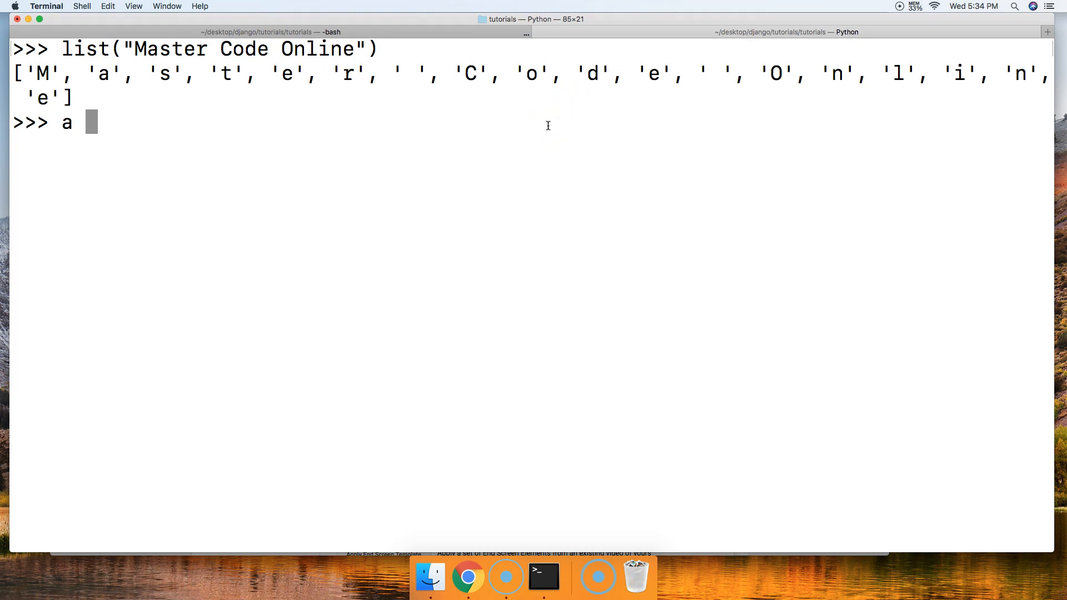
type("= \"P")
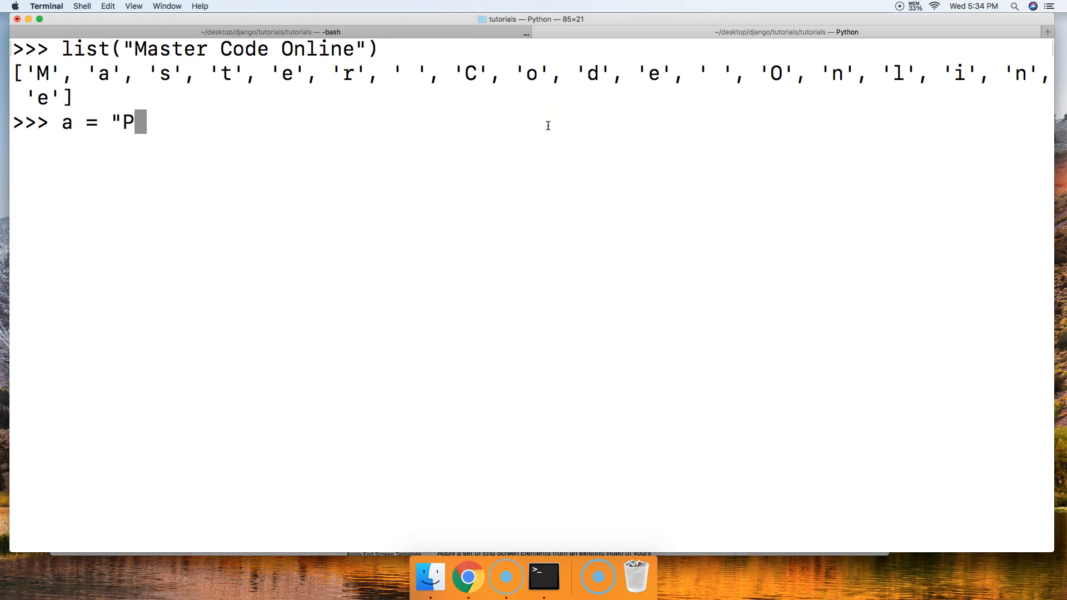
type("ython\"")
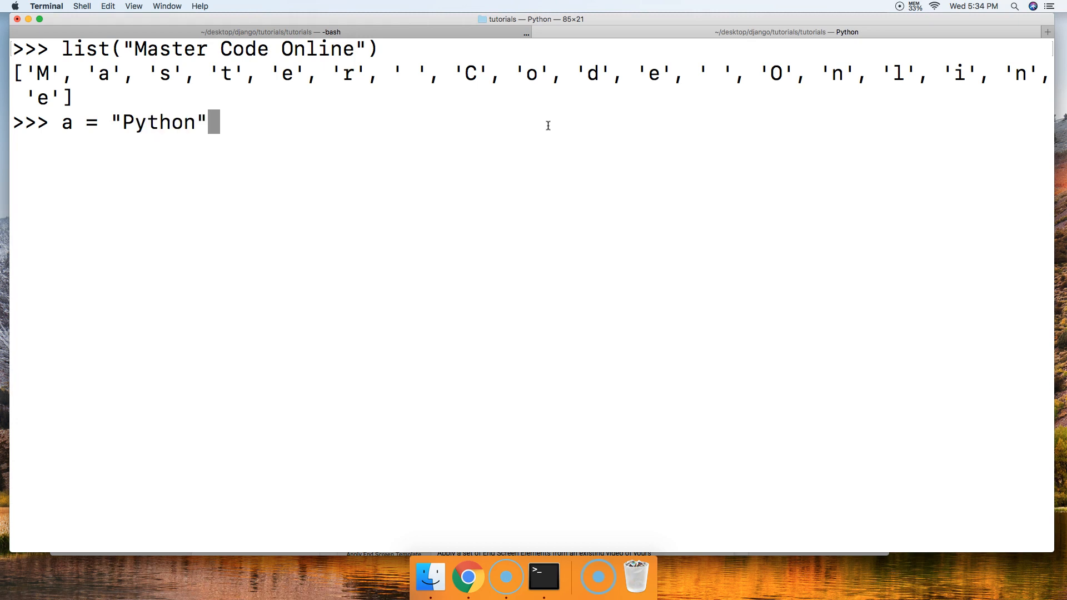
type("list")
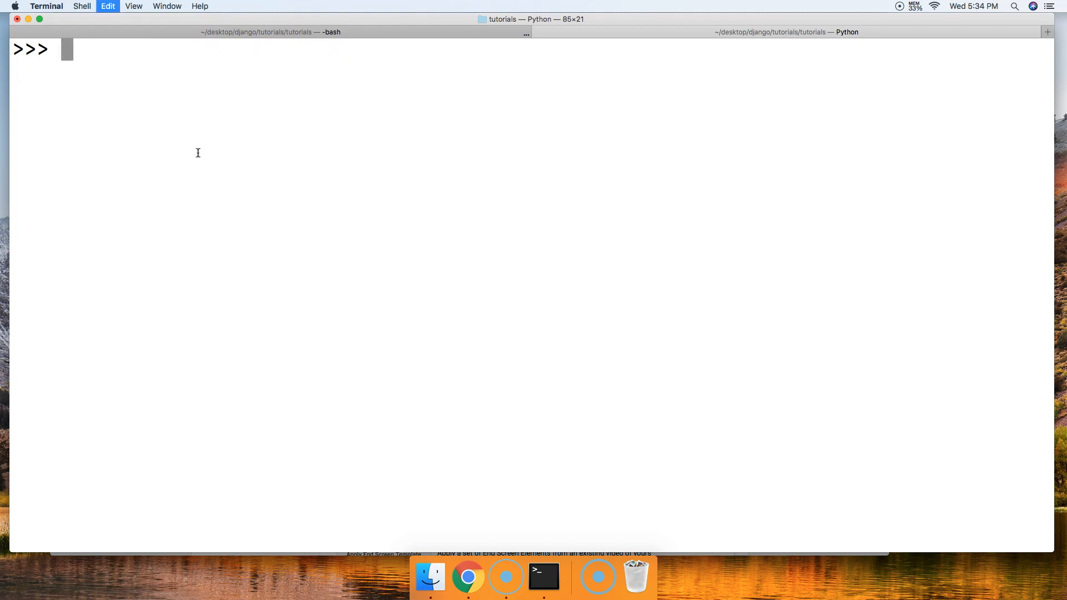
- Assign a = ('Master', 'Code', 'Online') and convert it with list(a) into a three-word list
type("a =")
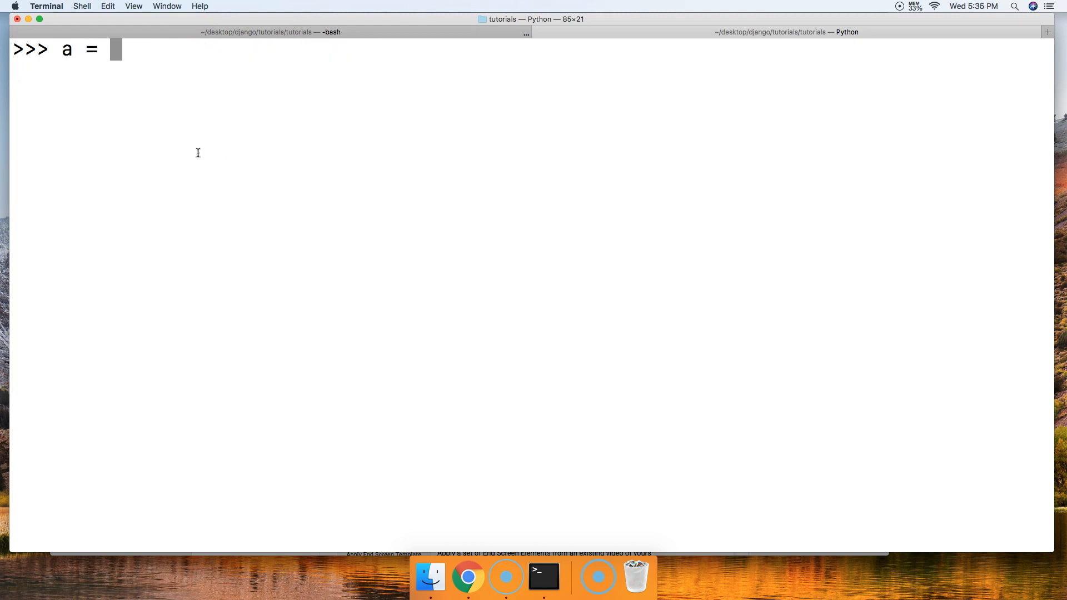
type("('")
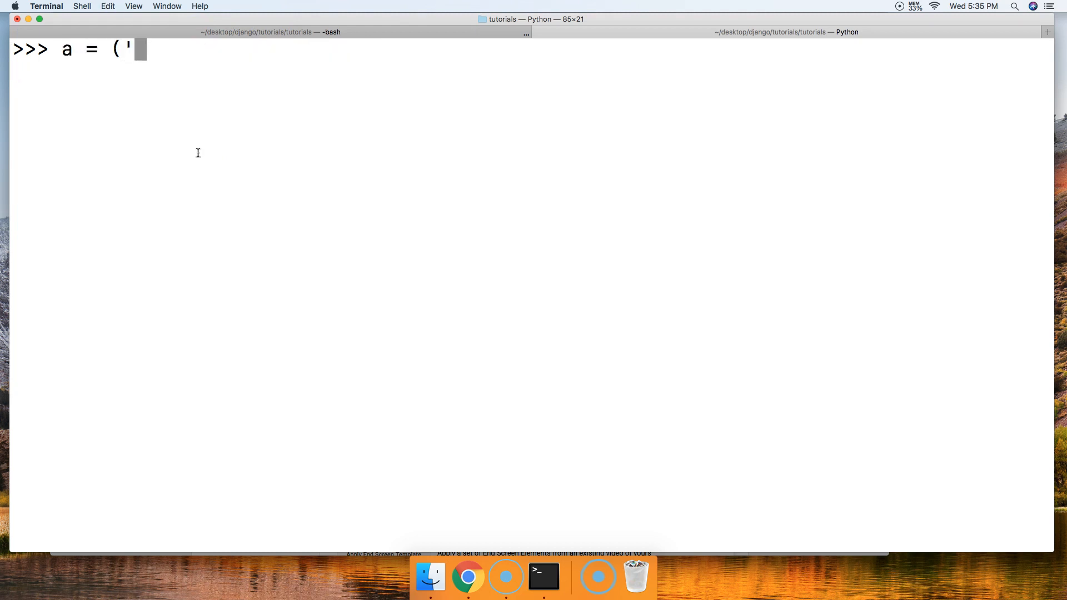
type("Master'")
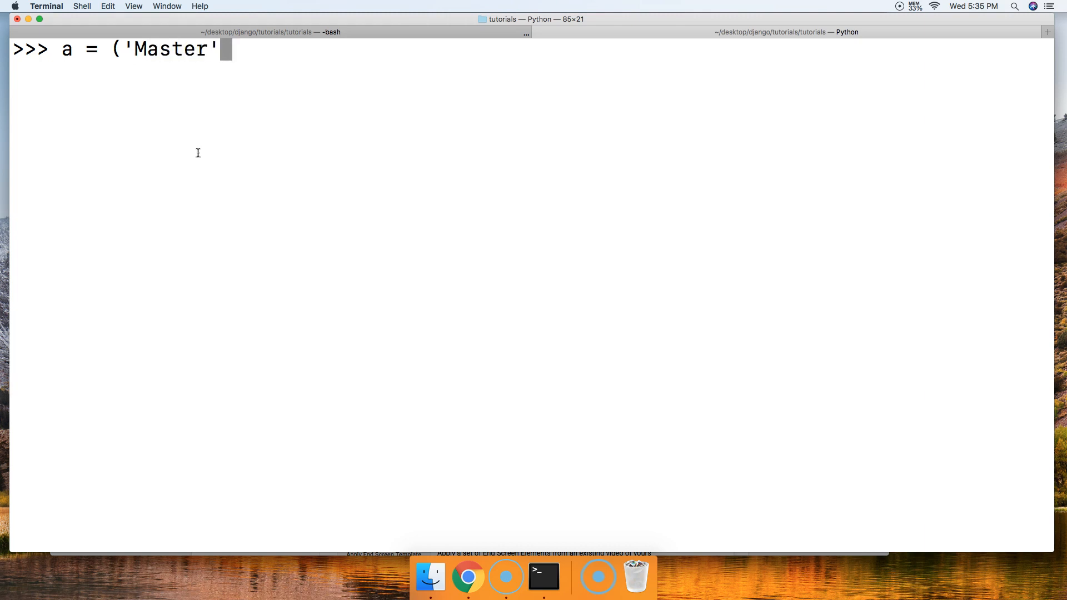
type(",")
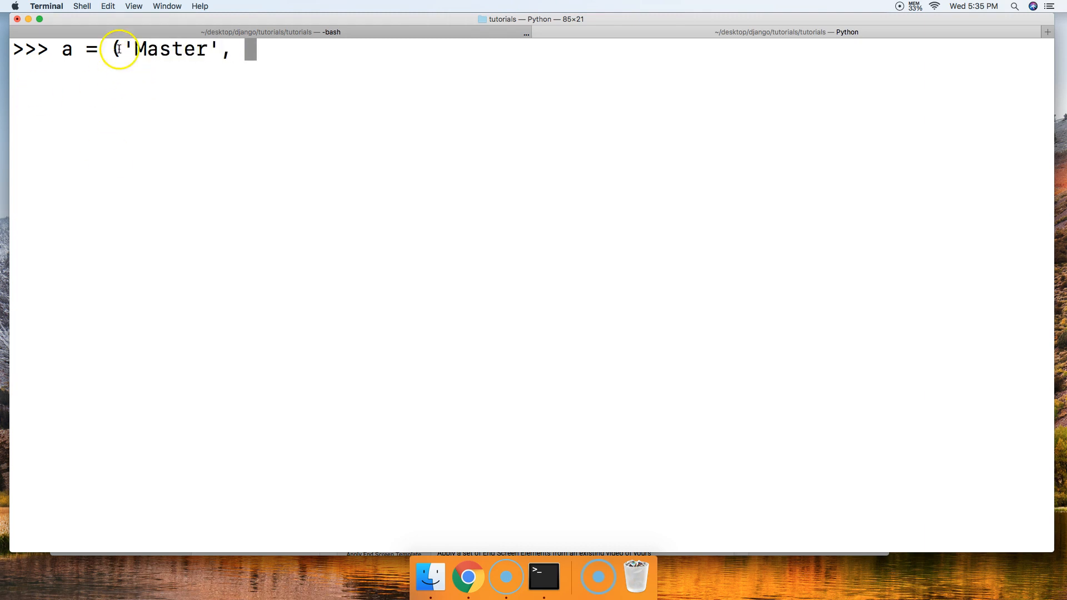
type("'C")
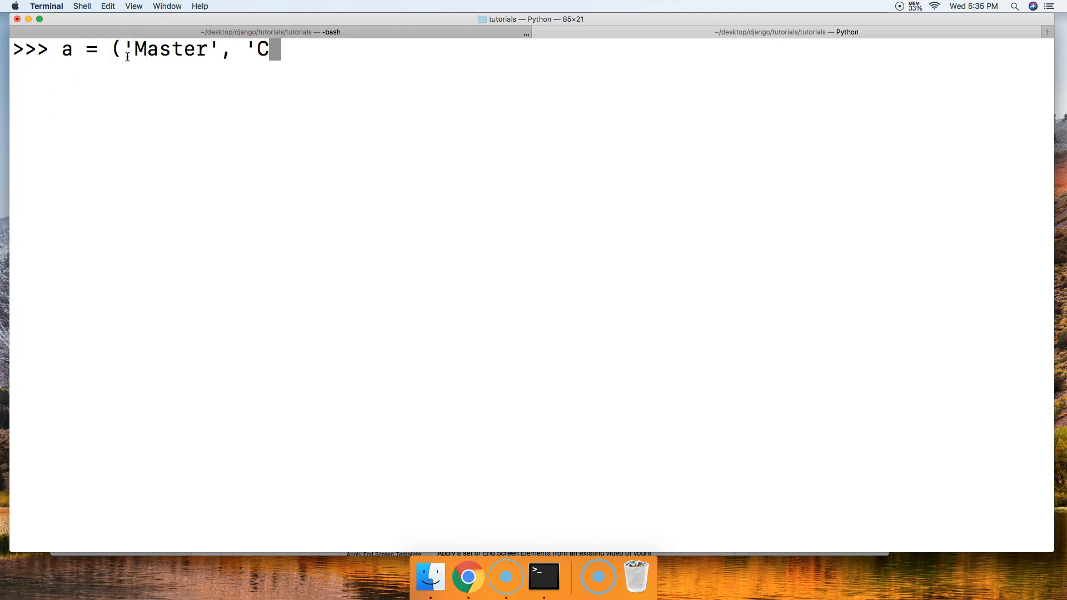
type("ode',")
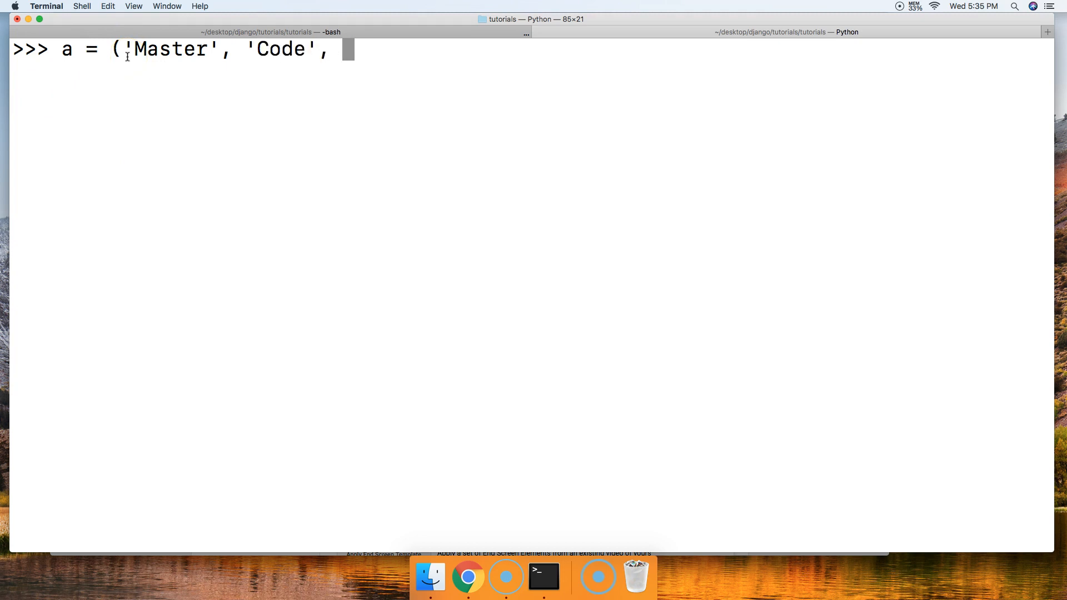
type("'Online')")
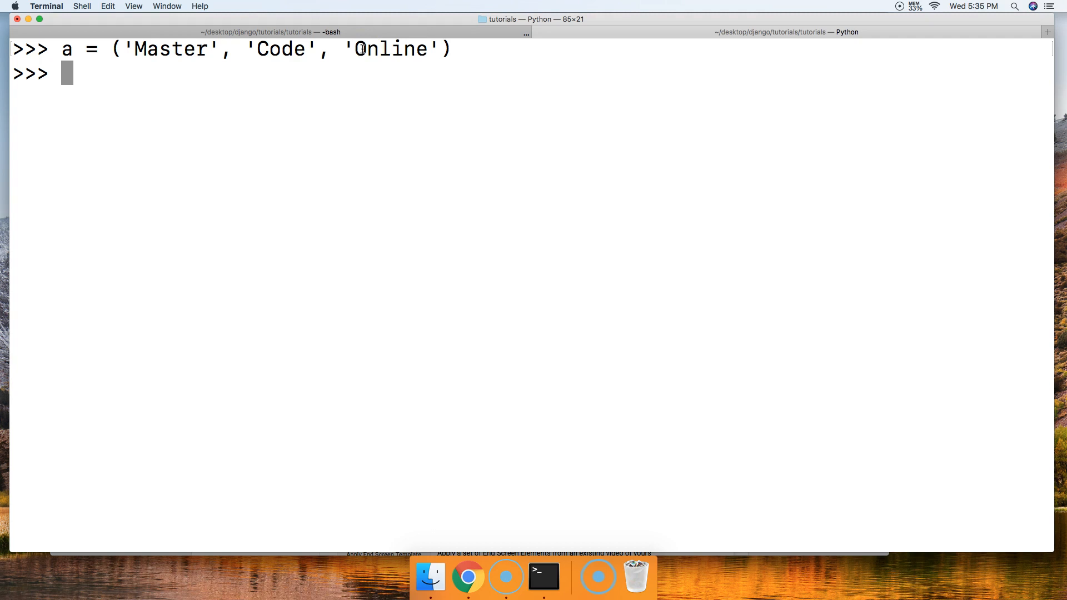
type("list(a")
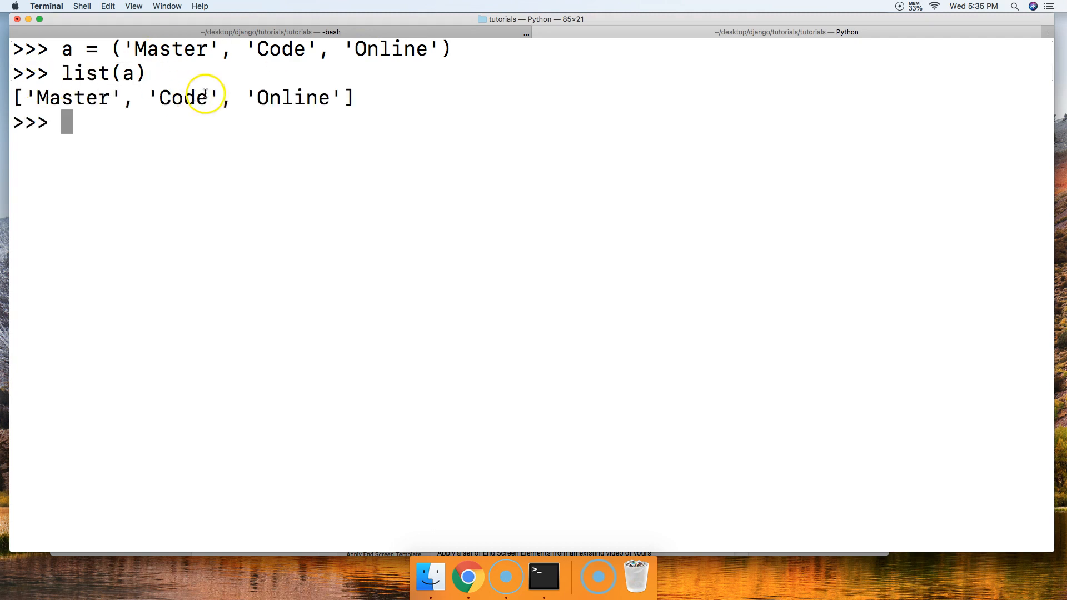
mouse_move(192, 25)
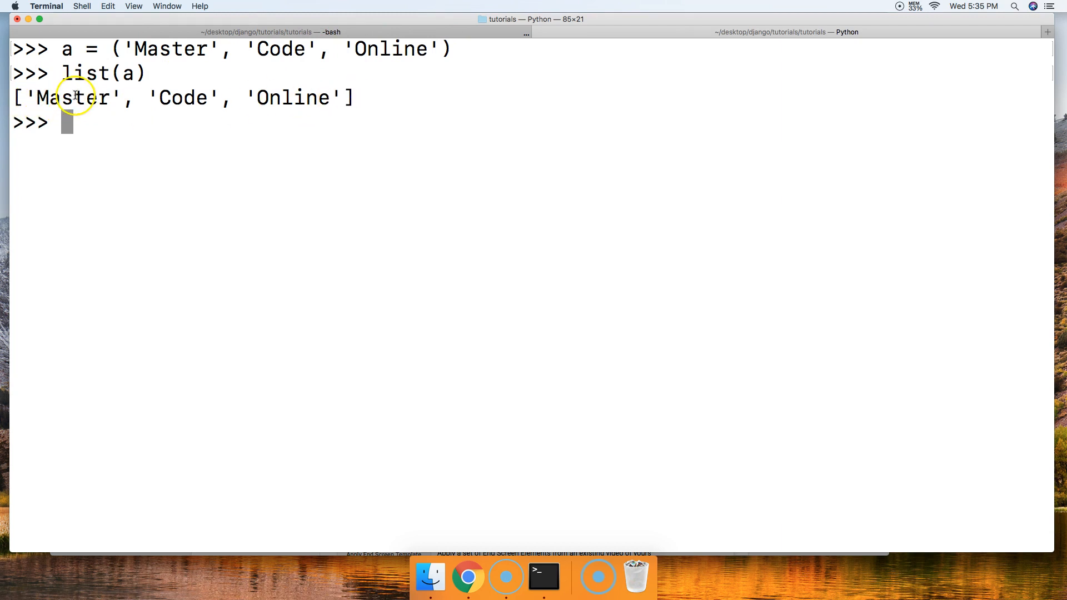
mouse_move(109, 66)
type("a")
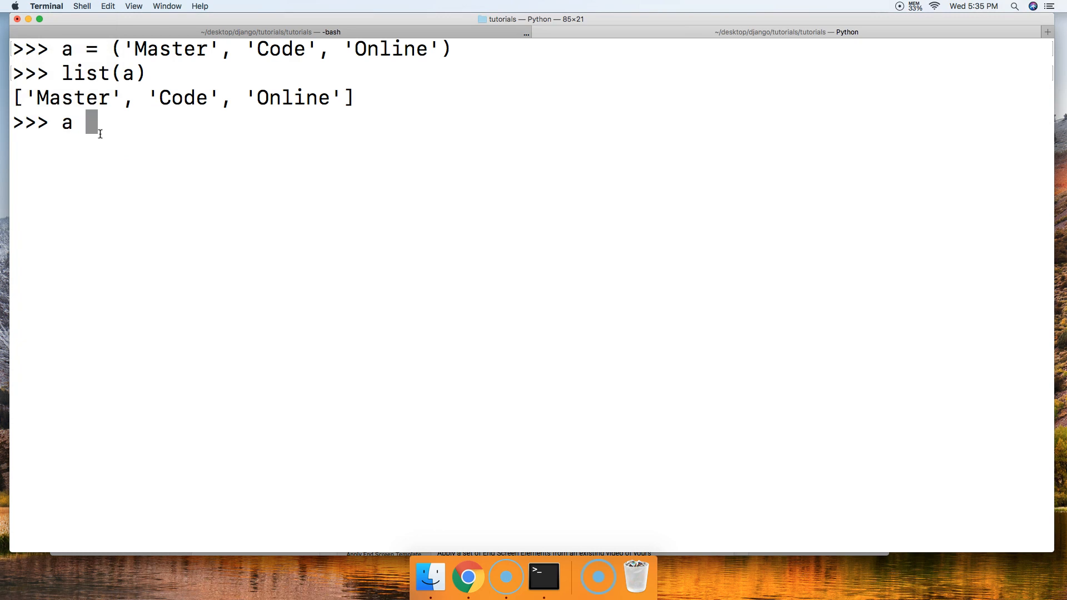
- Start dictionary a with entries '1': "Python" and "2": "Java"
type("= }")
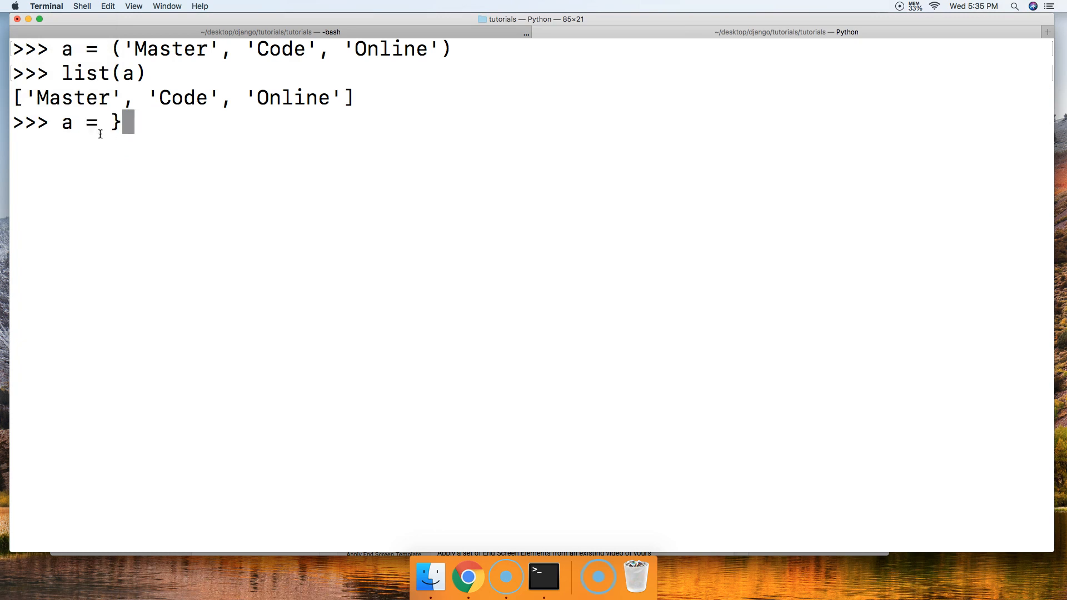
type("{'")
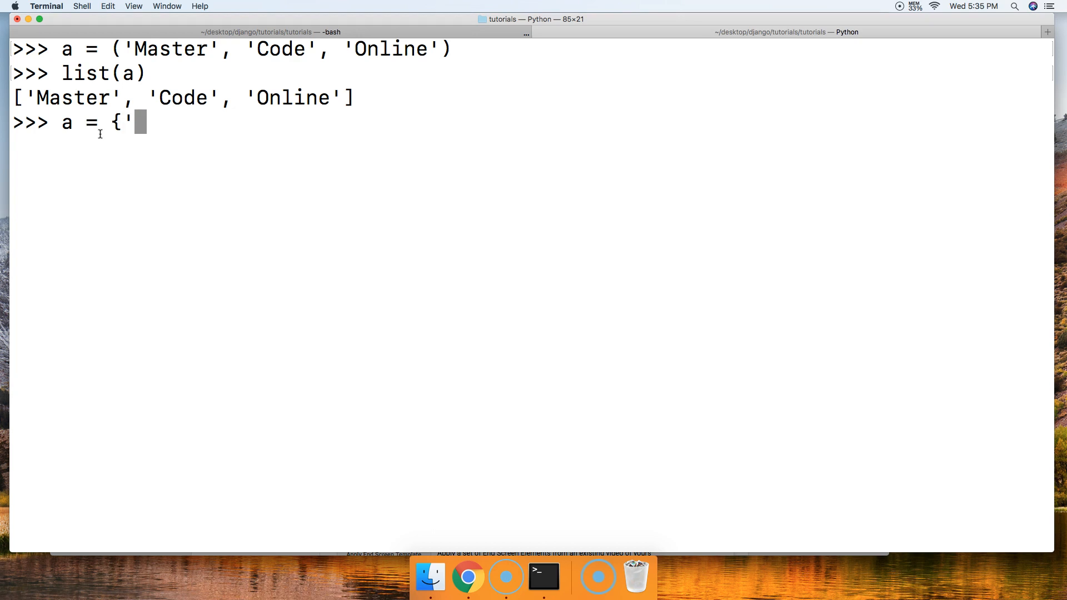
type("1")
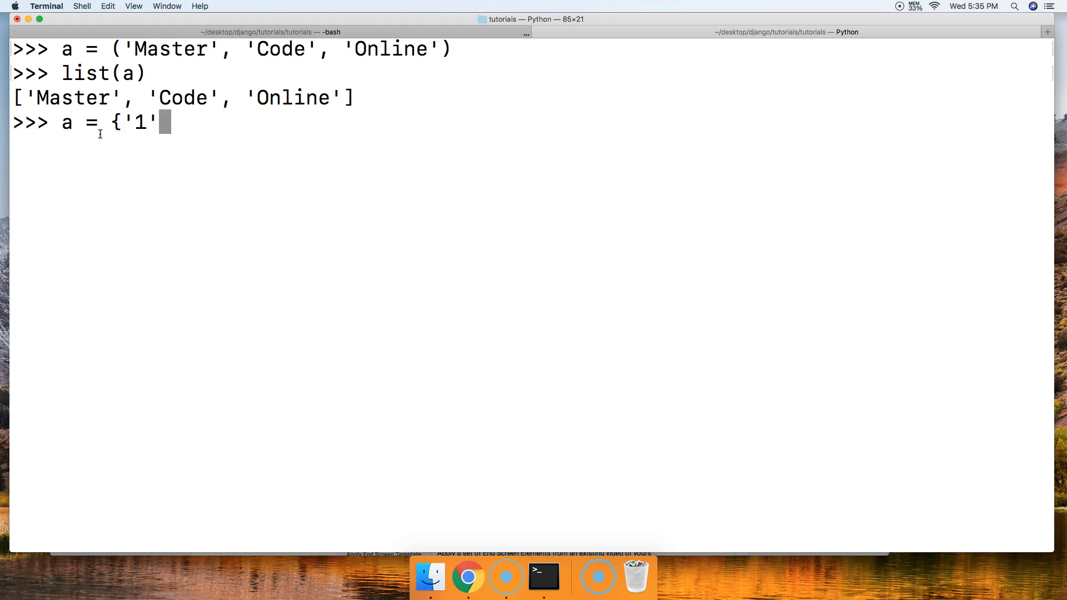
type(":")
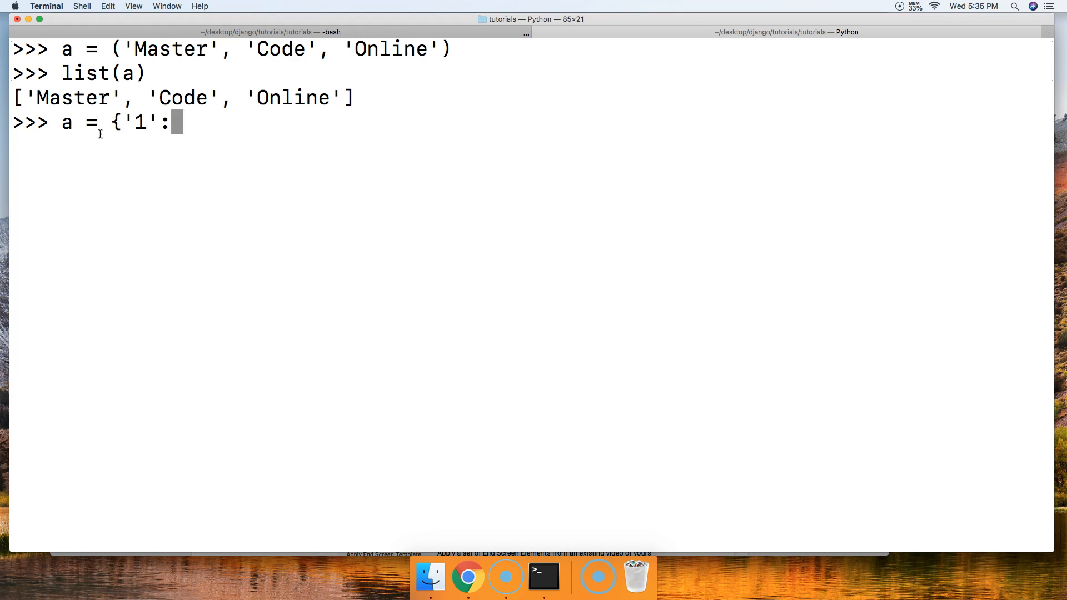
type("\"Python")
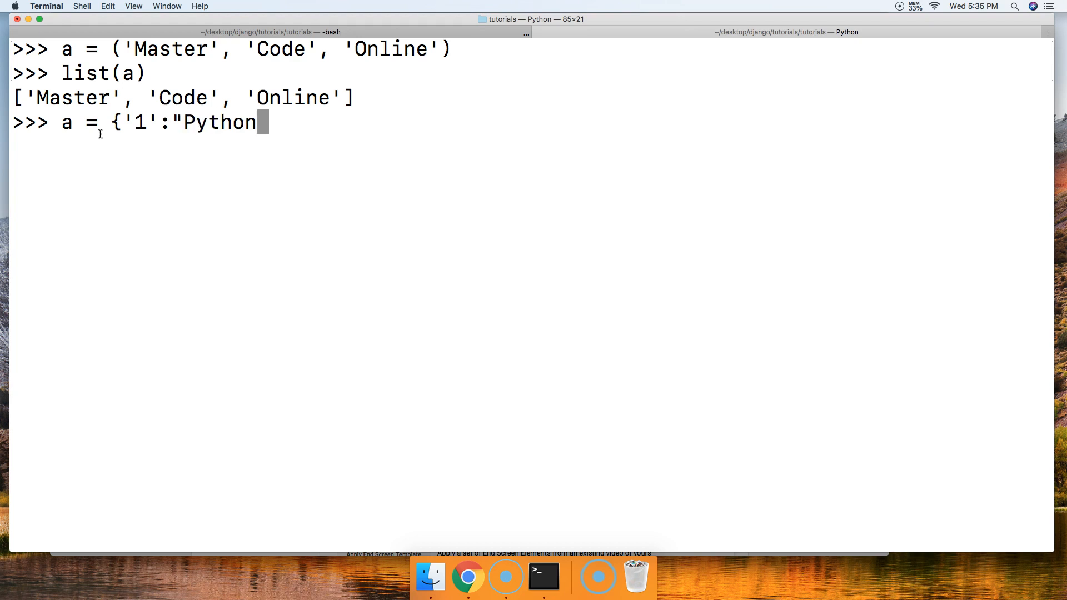
type("\",")
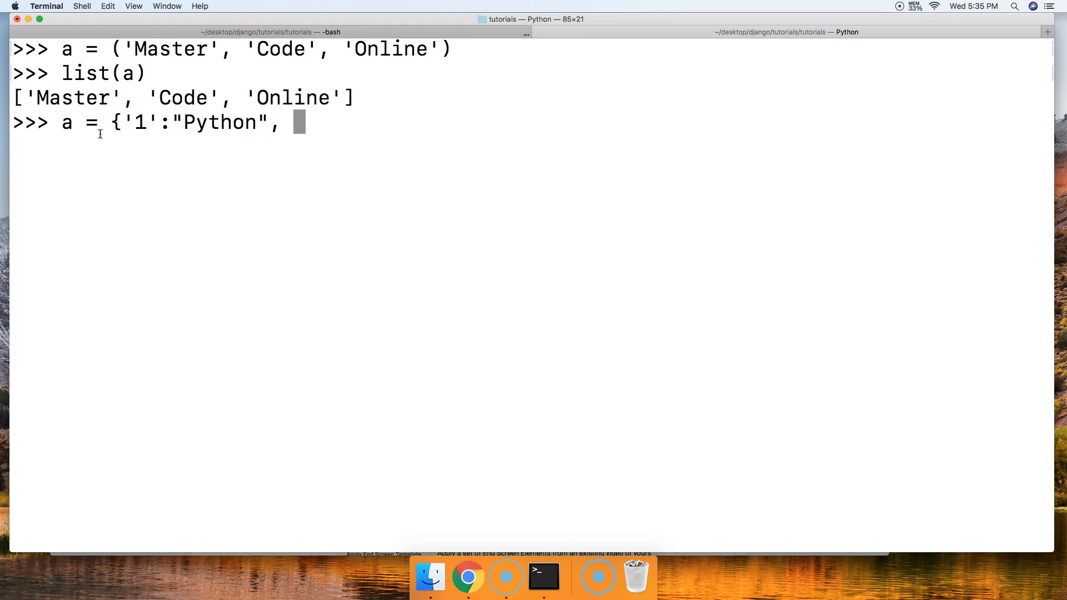
type("\"2\"")
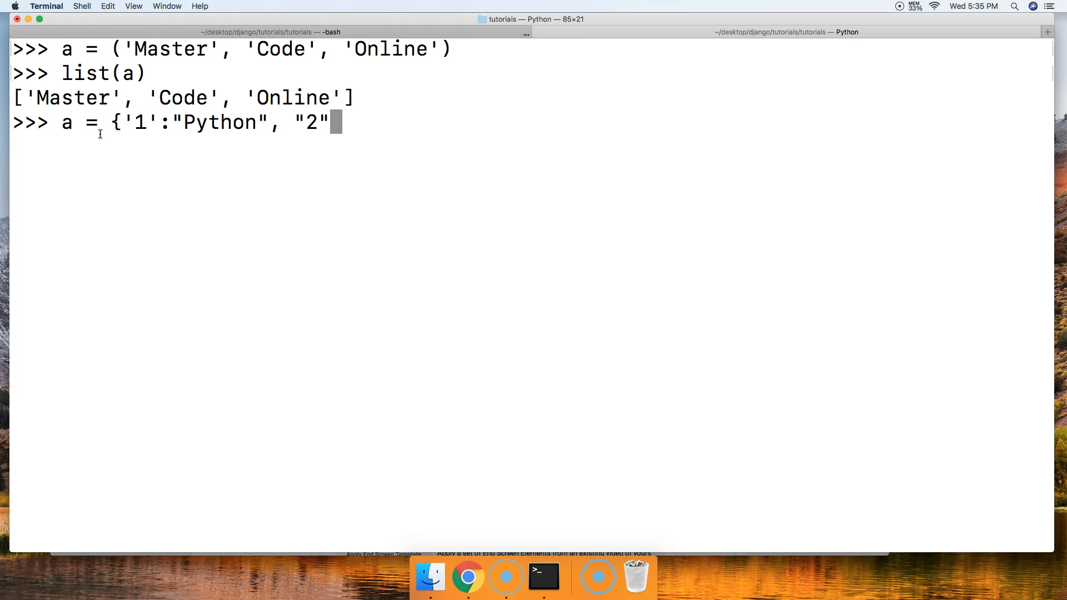
type(":")
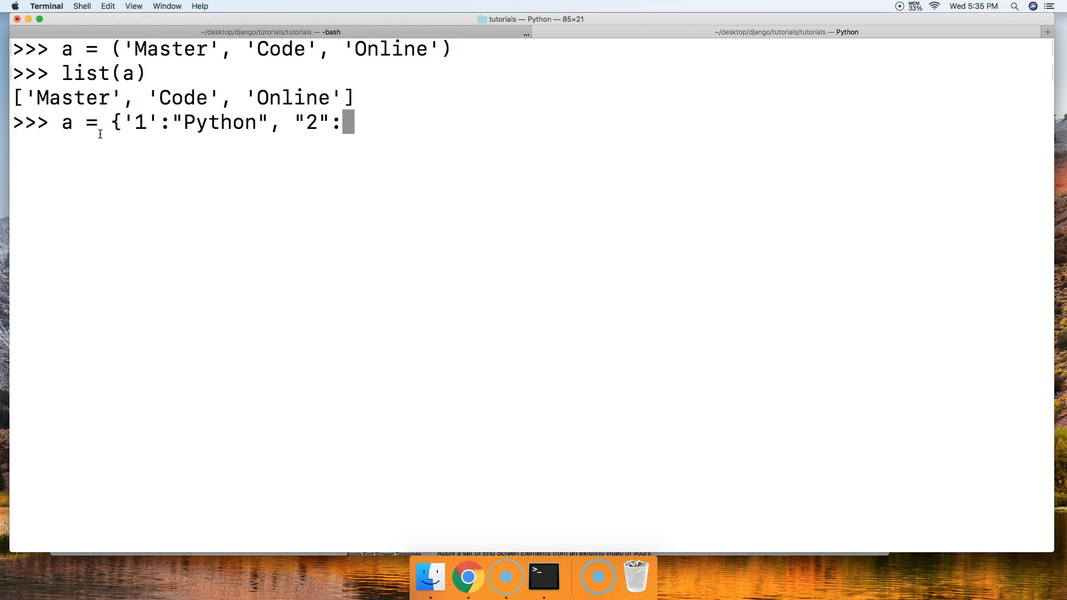
type("\"Java\"")
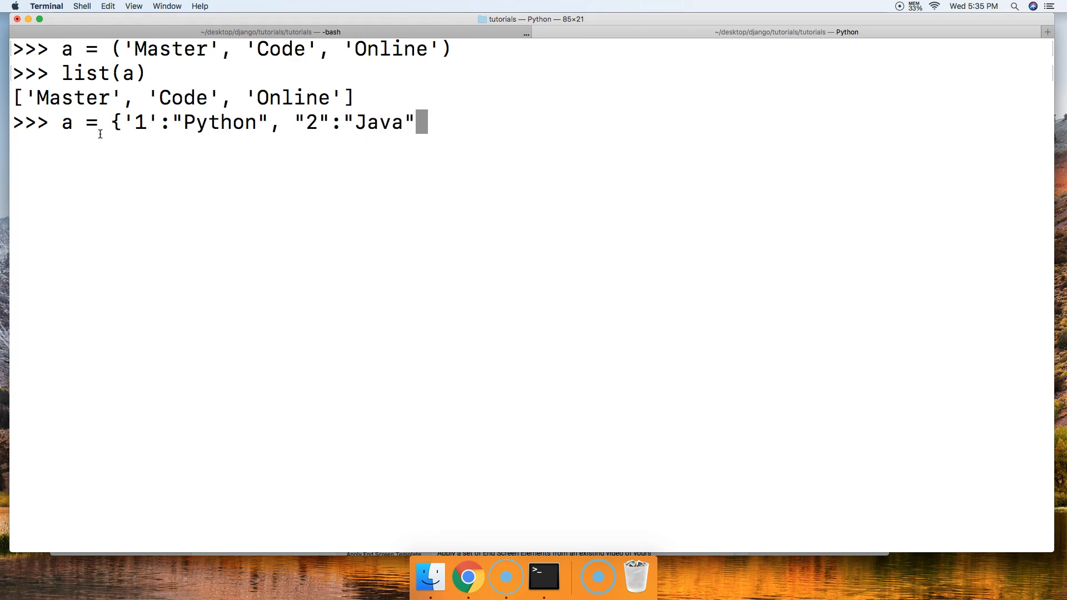
- Finish it with "3": "Go" and "4": "Swift", then show a and list(a) returning only the keys
type(",")
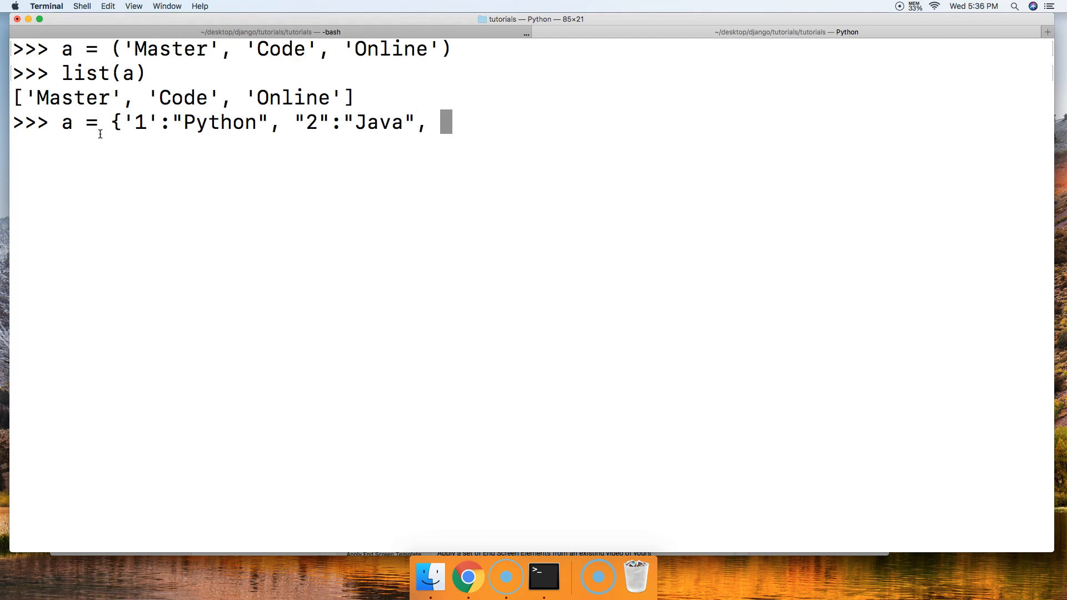
type("\"3")
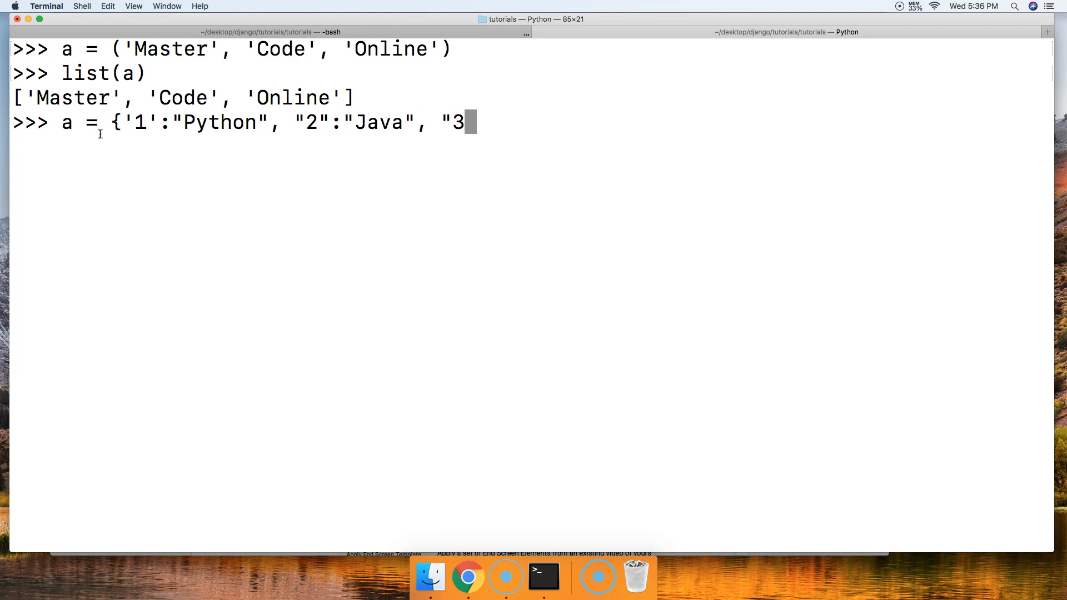
type("\":\"")
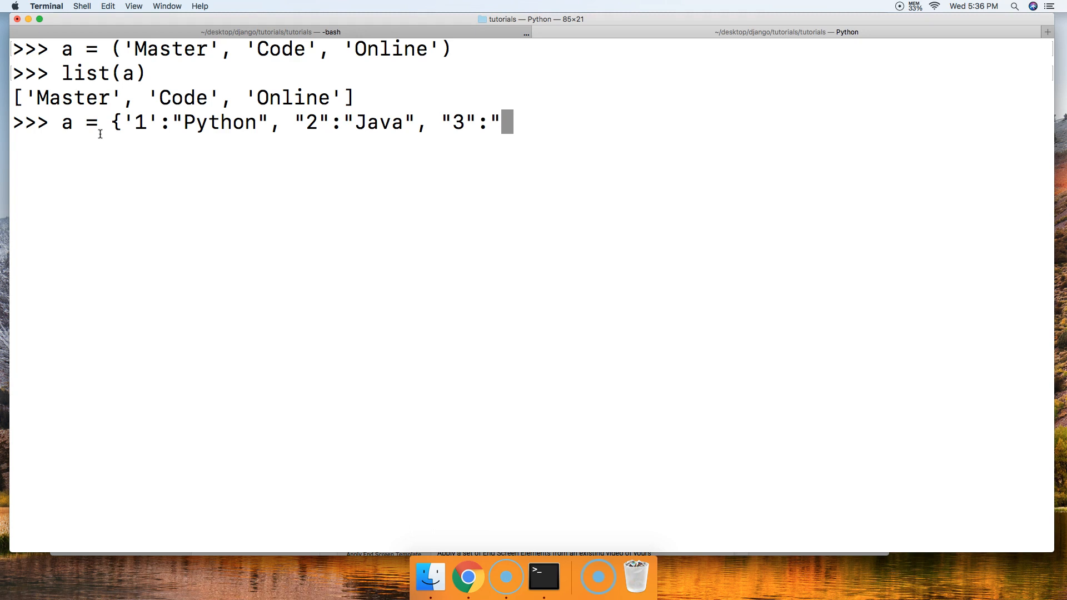
type("Go\",")
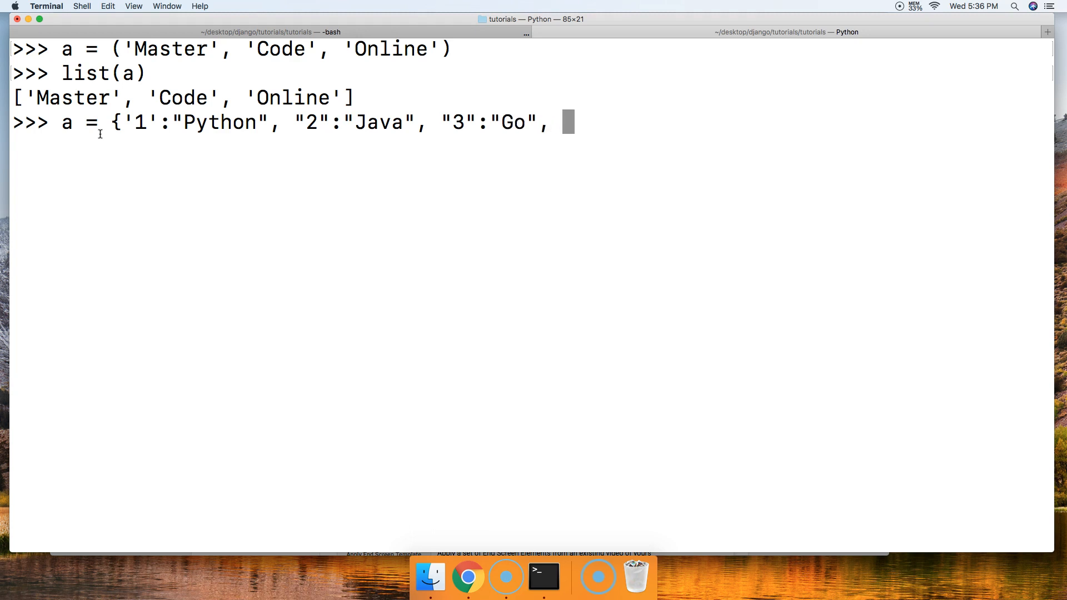
type("\"4\"")
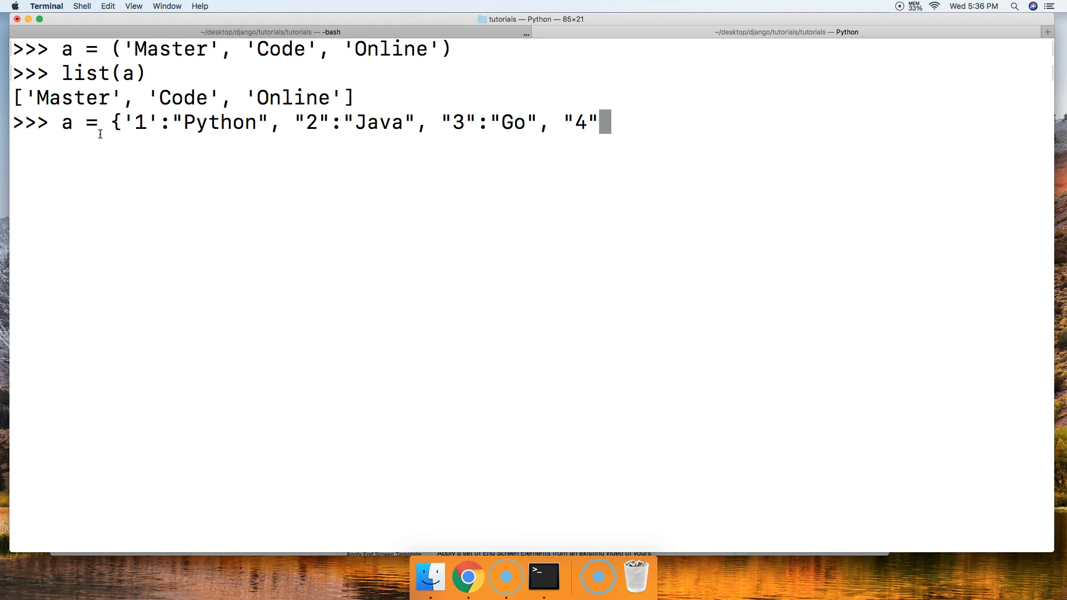
type(":\"")
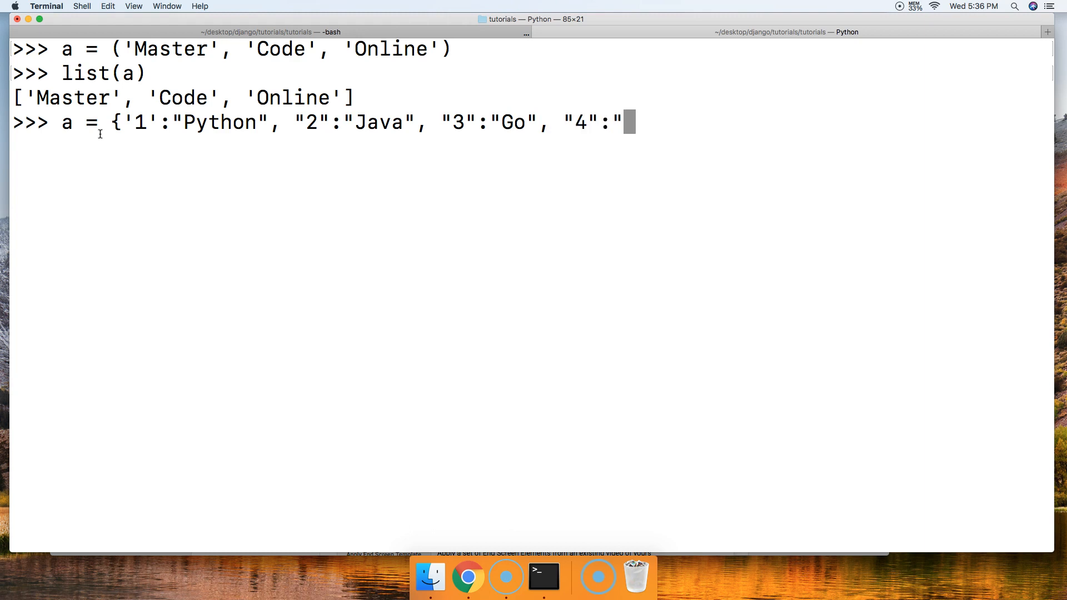
type("Swift\"}")
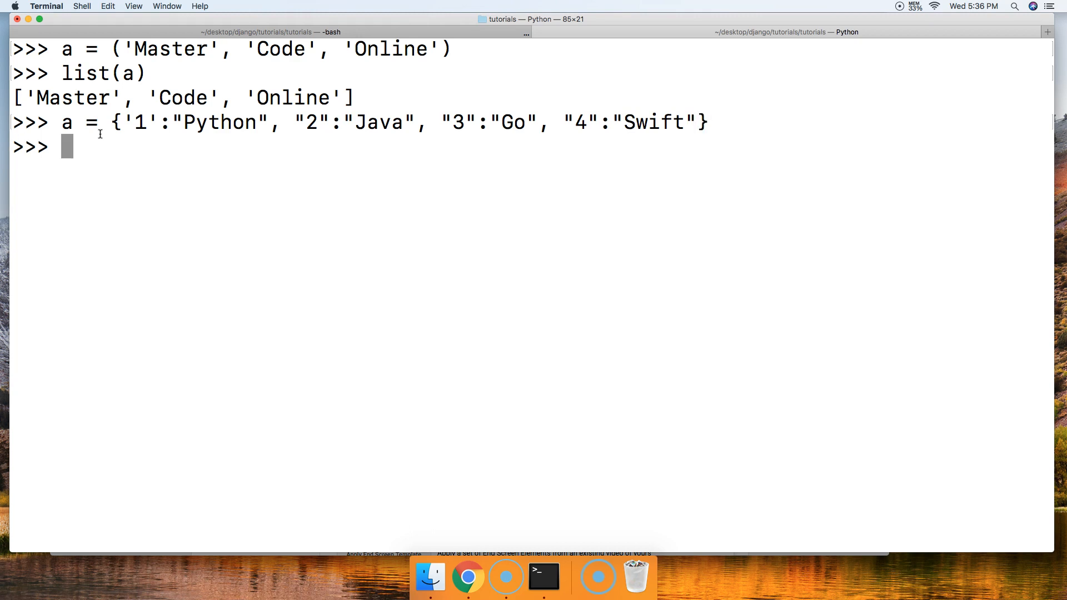
type("a")
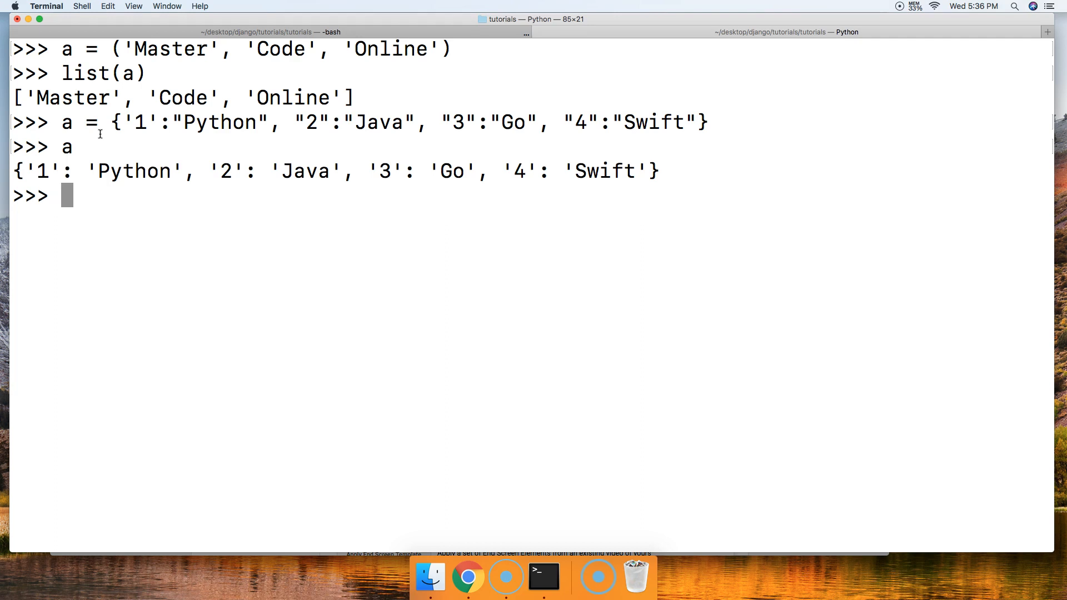
type("list(a)")
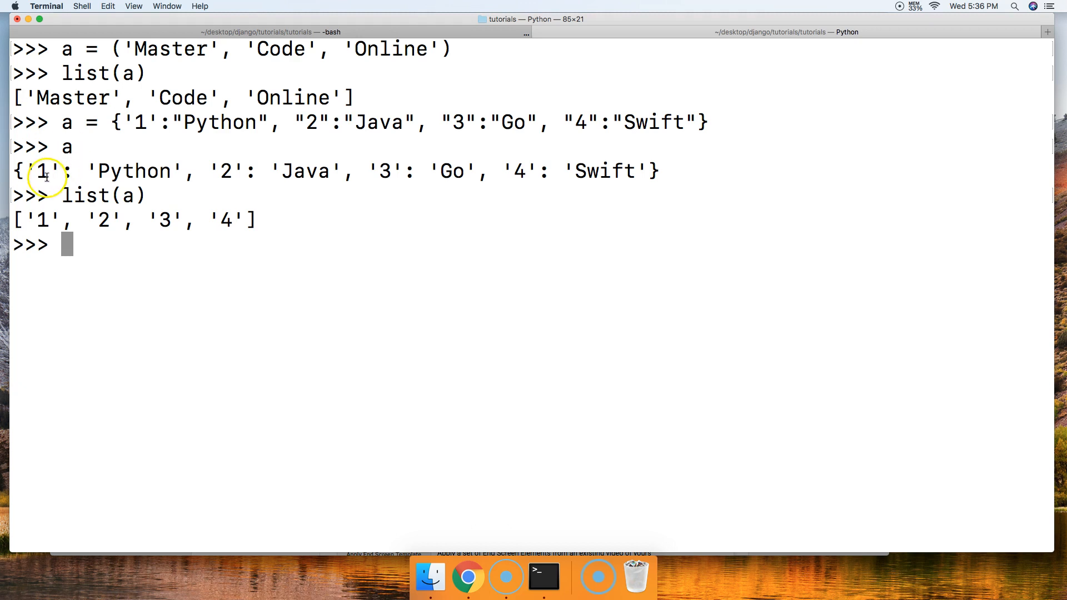
mouse_move(116, 154)
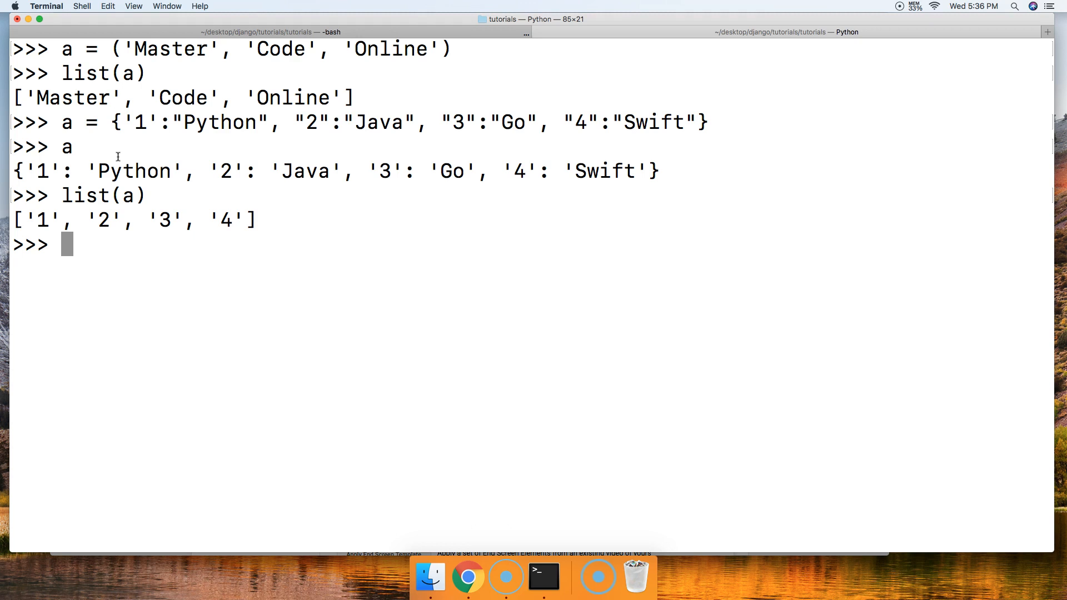
- Run list(a.values()) to get ['Python', 'Java', 'Go', 'Swift']
type("list")
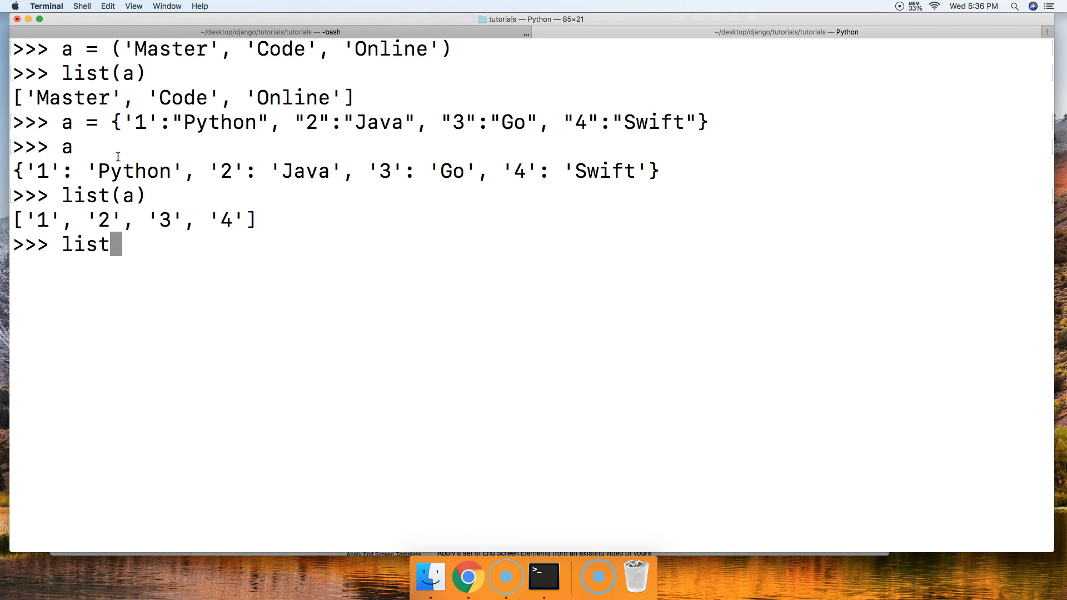
type("(a.vlues())_")
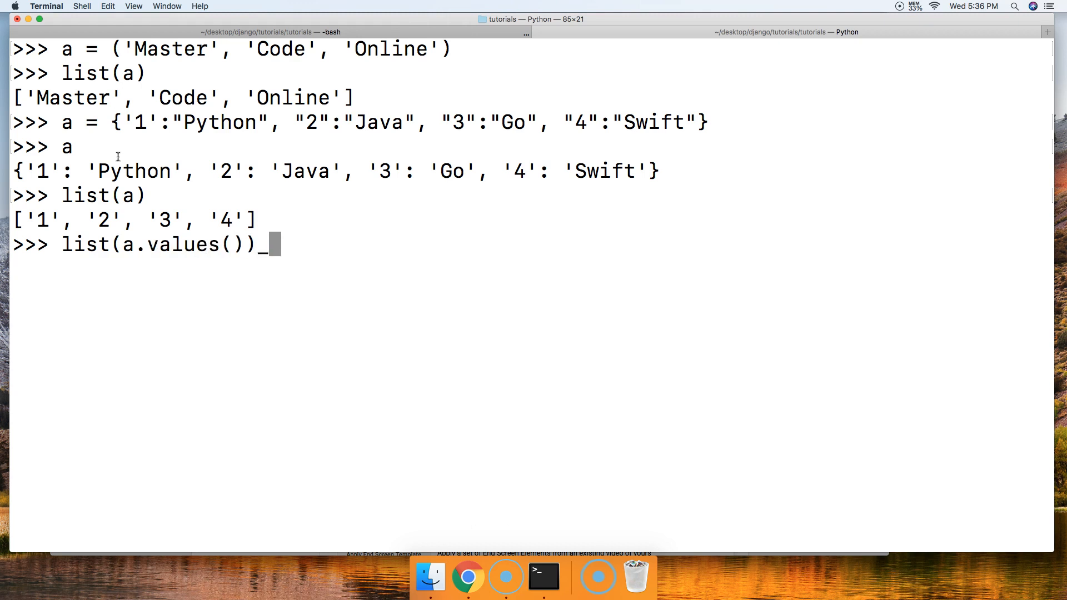
key("Return")
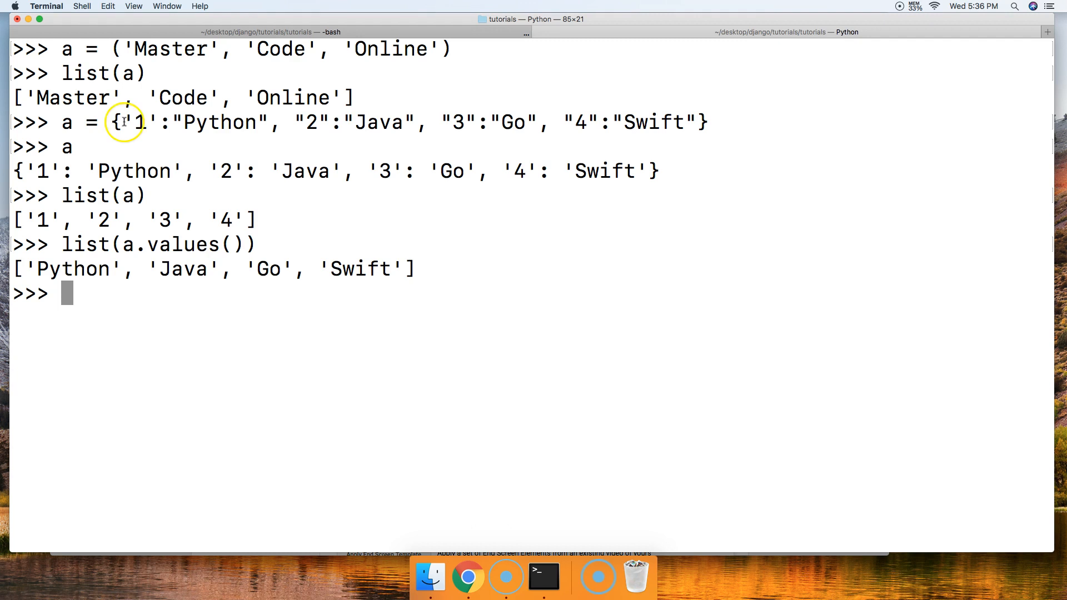
mouse_move(276, 269)
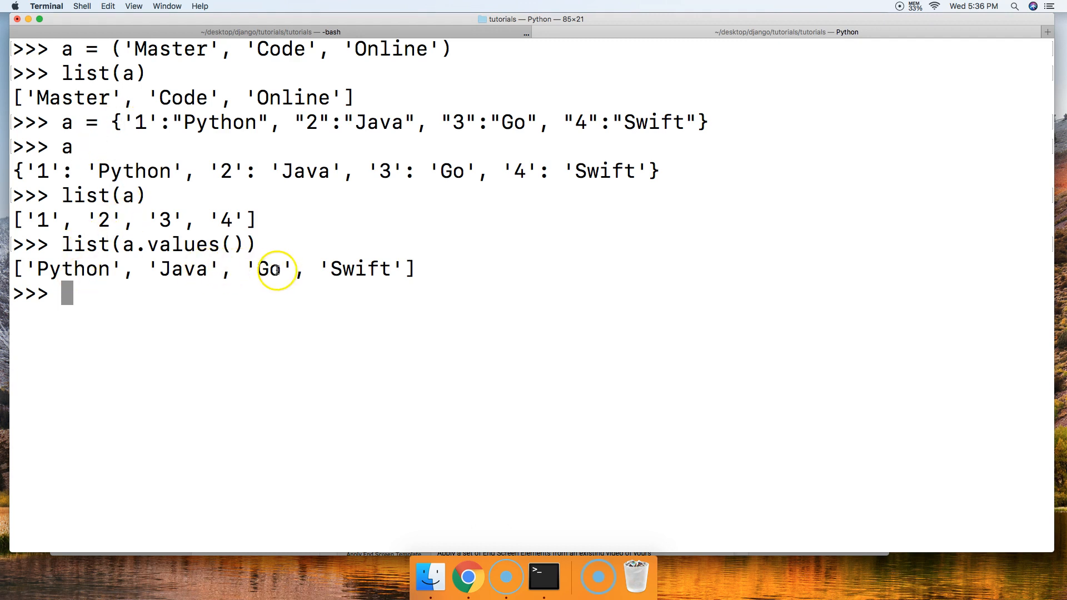
mouse_move(366, 266)
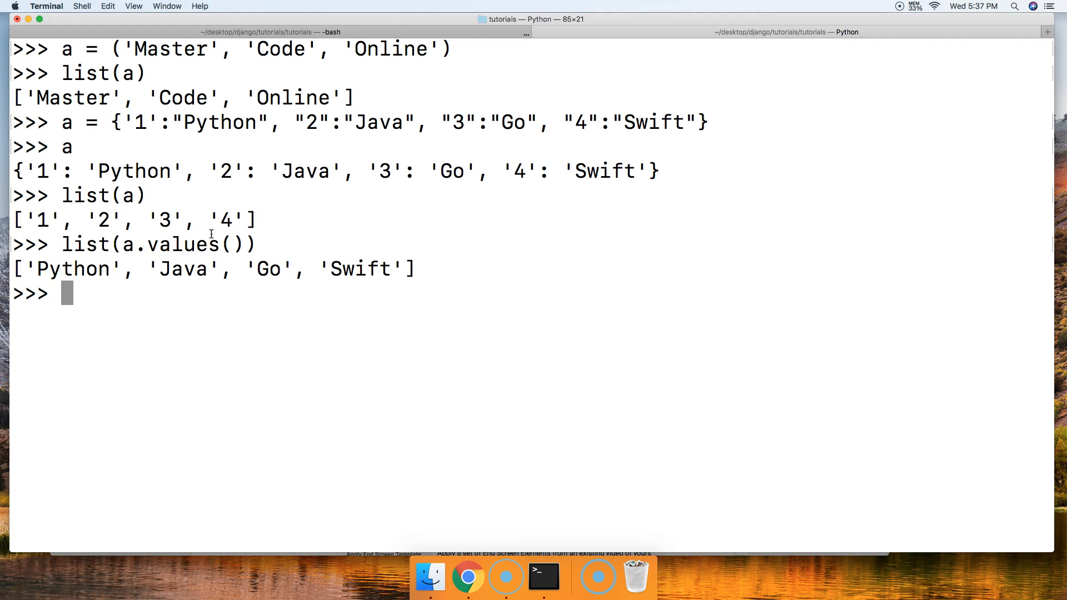
- Start b = list(a.values()), then clear the terminal with Cmd+K
type("b =")
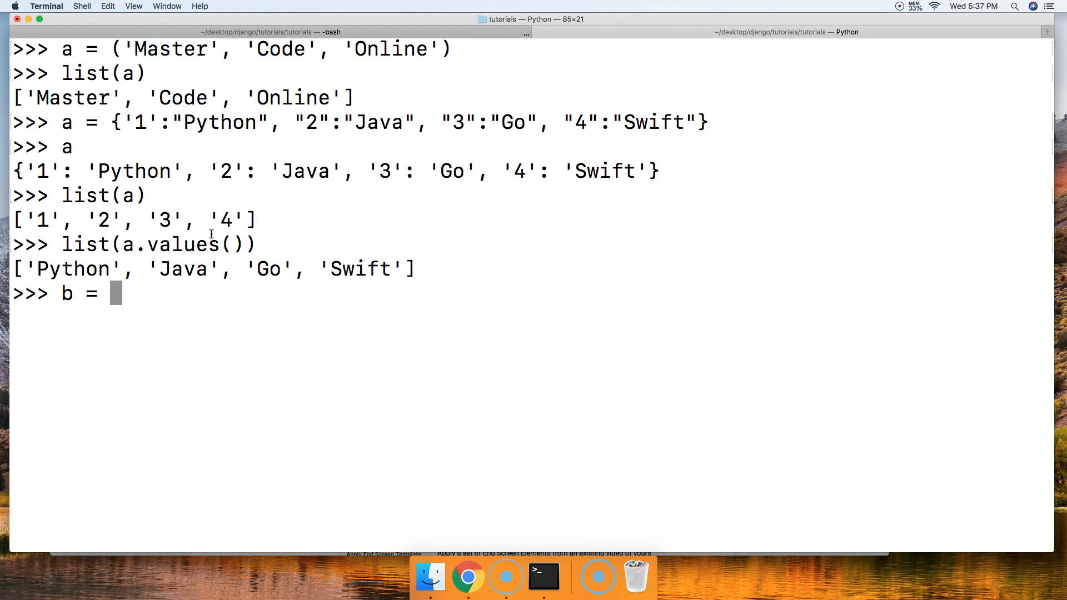
type("list(a.v")
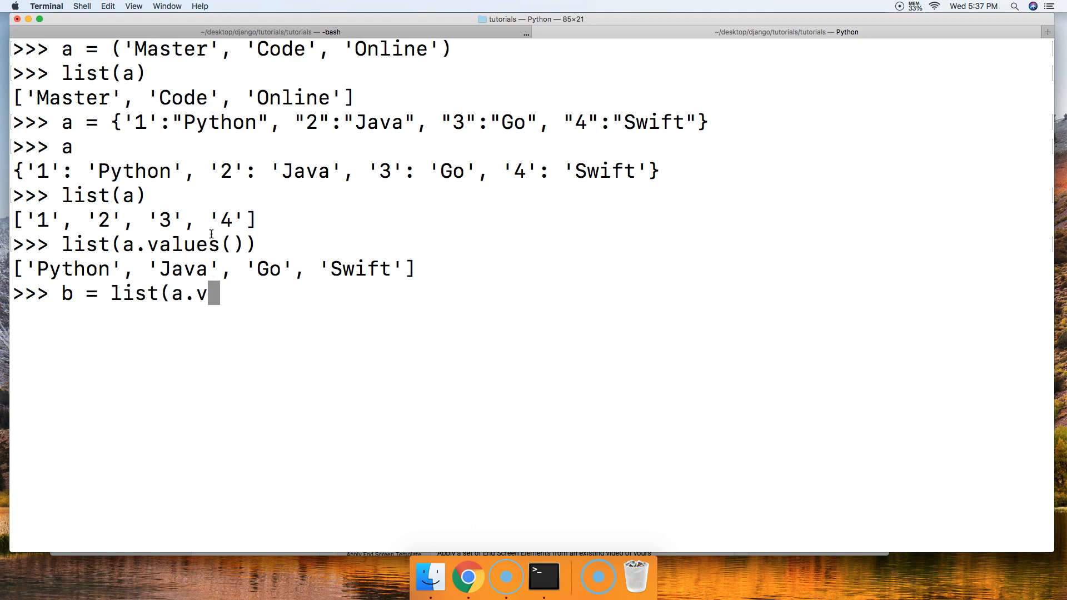
type("alues())")
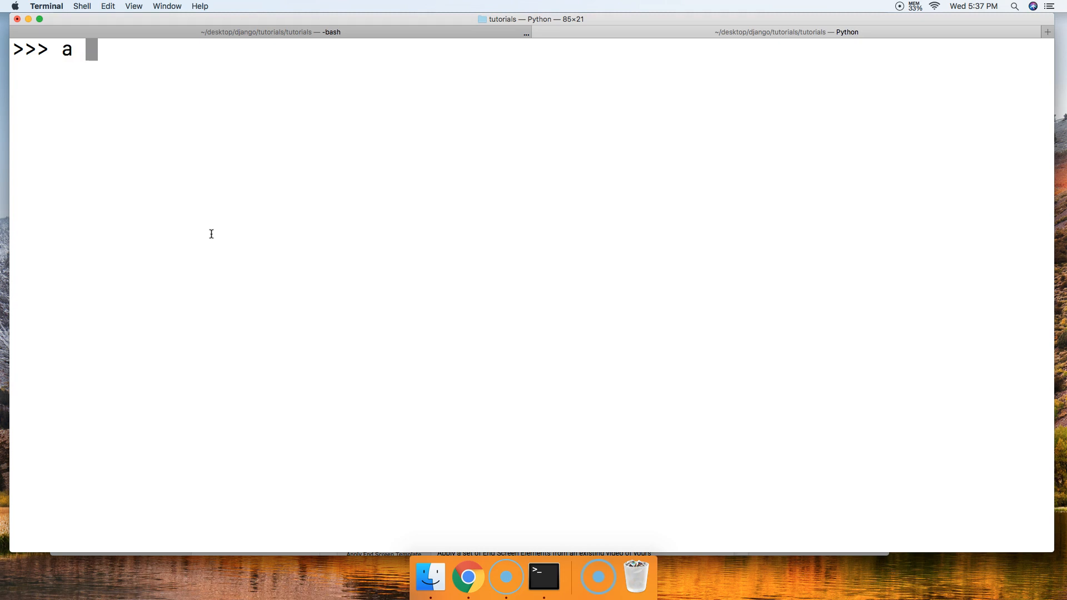
- Assign the set a = {1, 2, 3, 4, 5}, make b = list(a) and show b as [1, 2, 3, 4, 5]
type("= {")
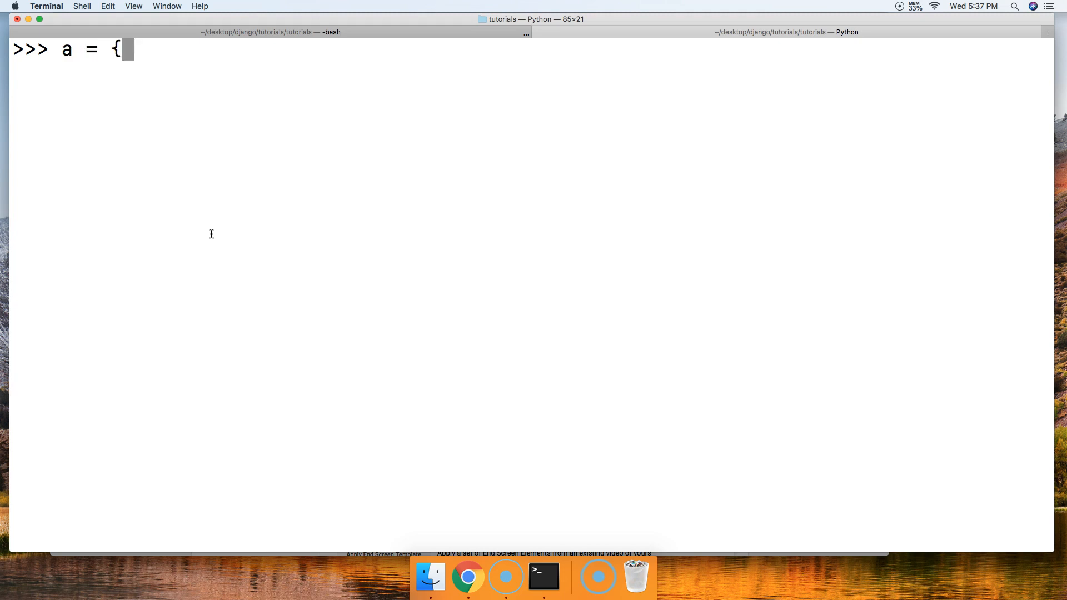
type("1, 2, 3,")
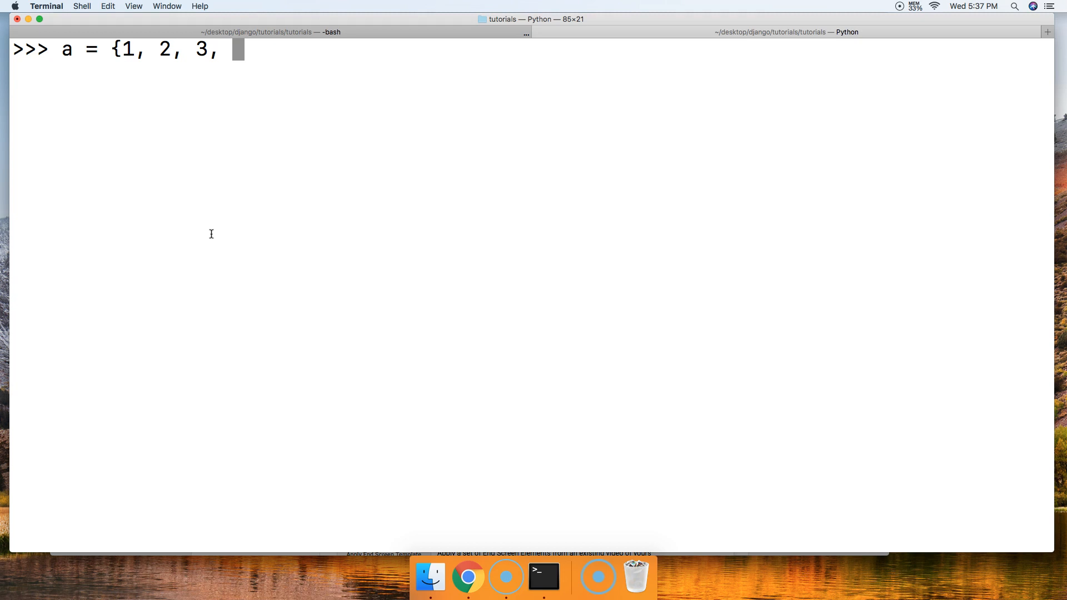
type("4, 5")
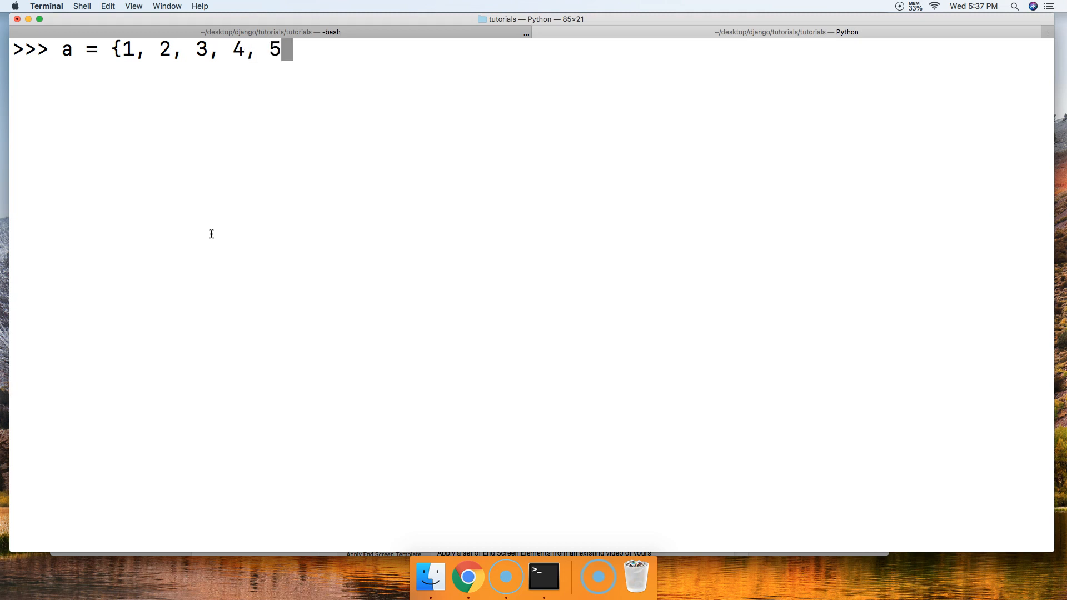
type("}")
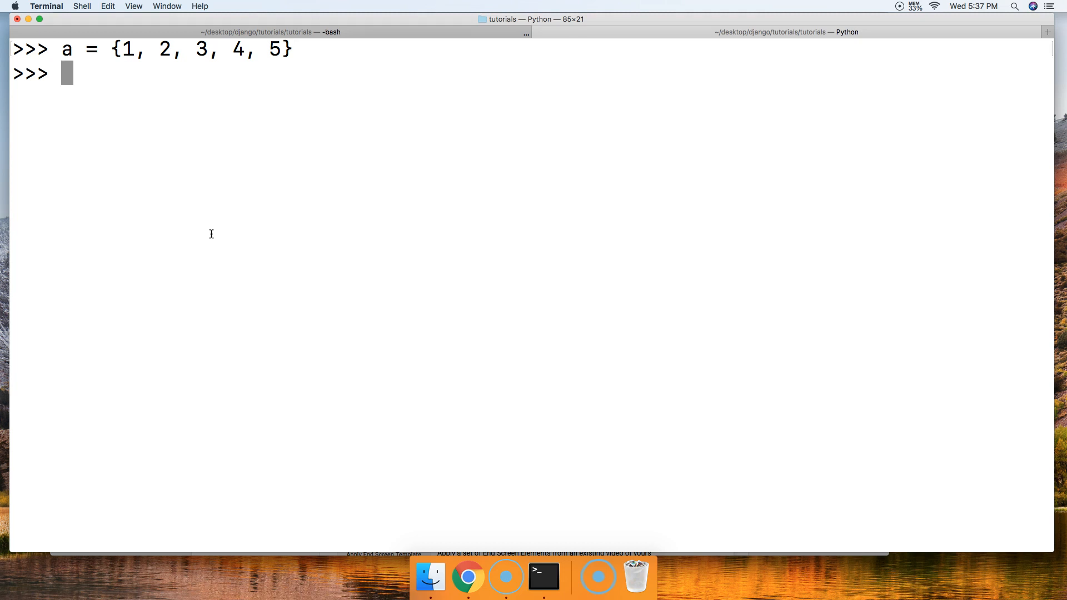
type("b =")
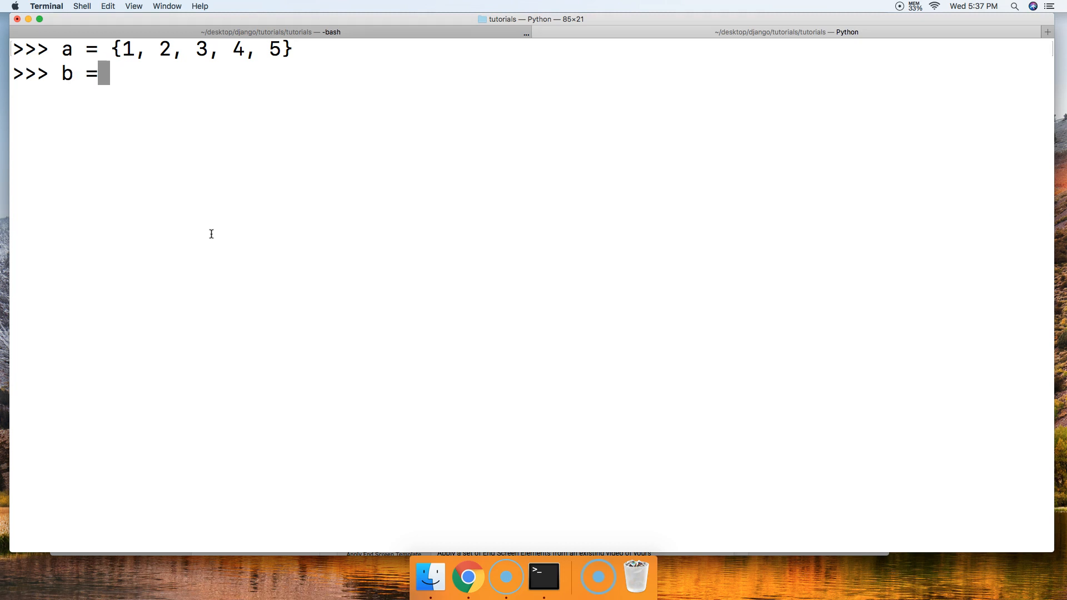
type("list(a")
type("b")
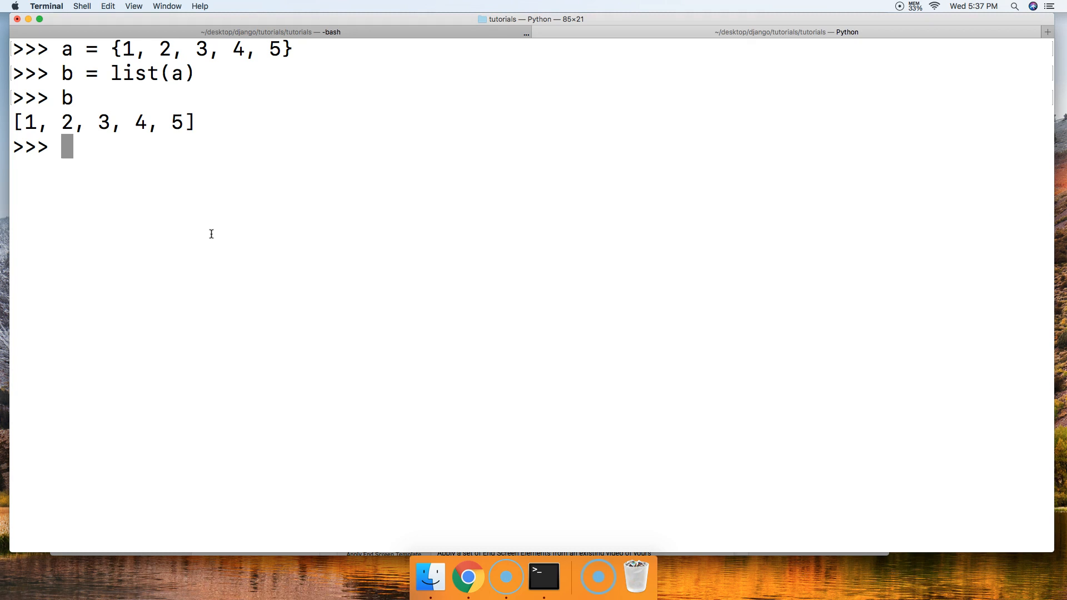
mouse_move(212, 120)
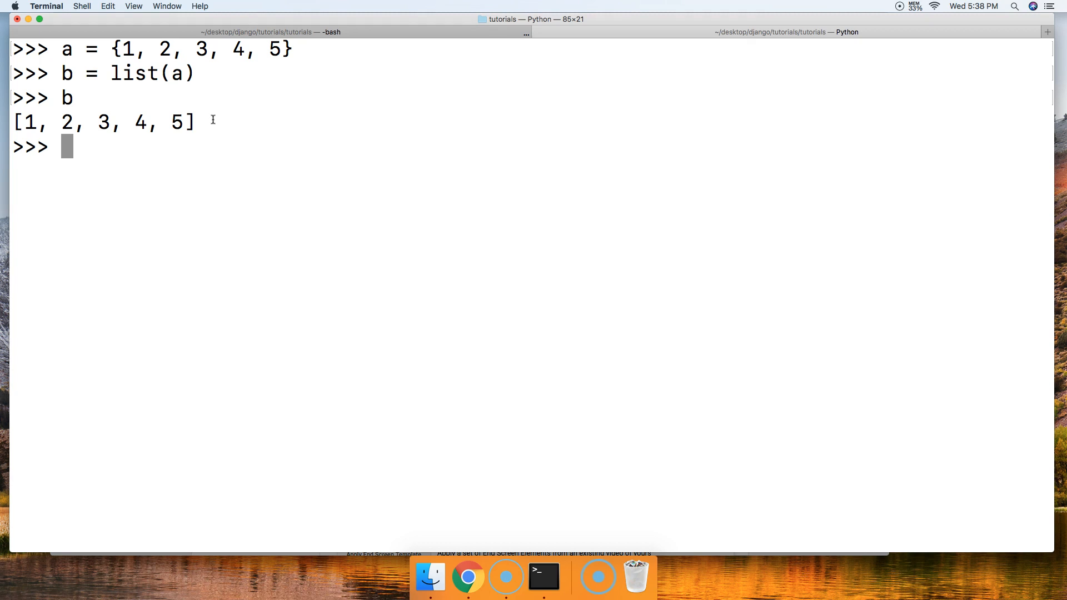
mouse_move(176, 162)
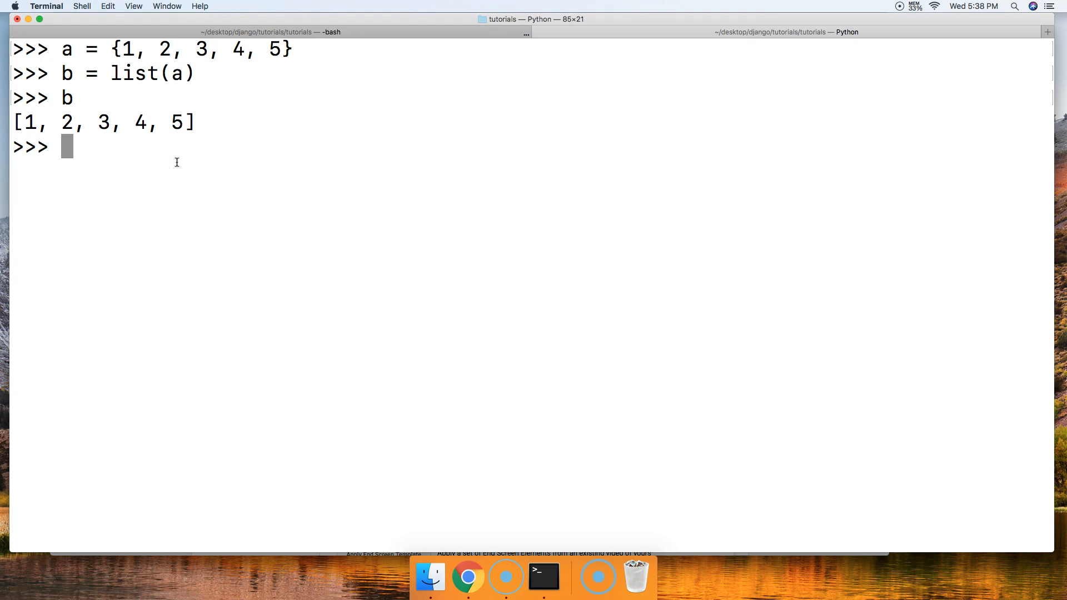
- Define c = [1, 1, 1, 2, 2, 3, 4, 4, 4, 5, 5,] as a list with repeated numbers
type("c =")
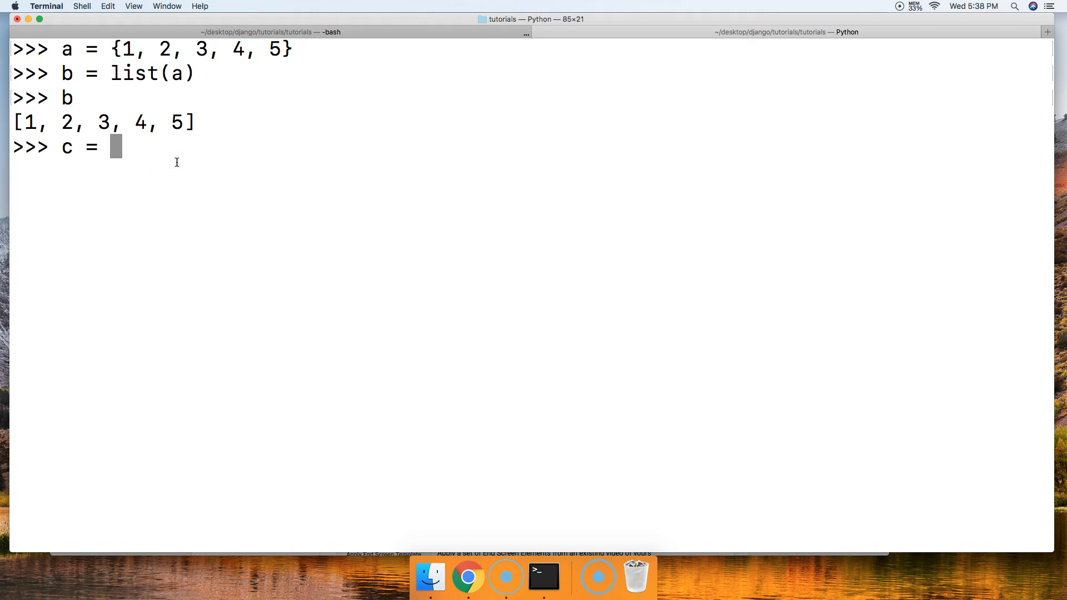
type("{")
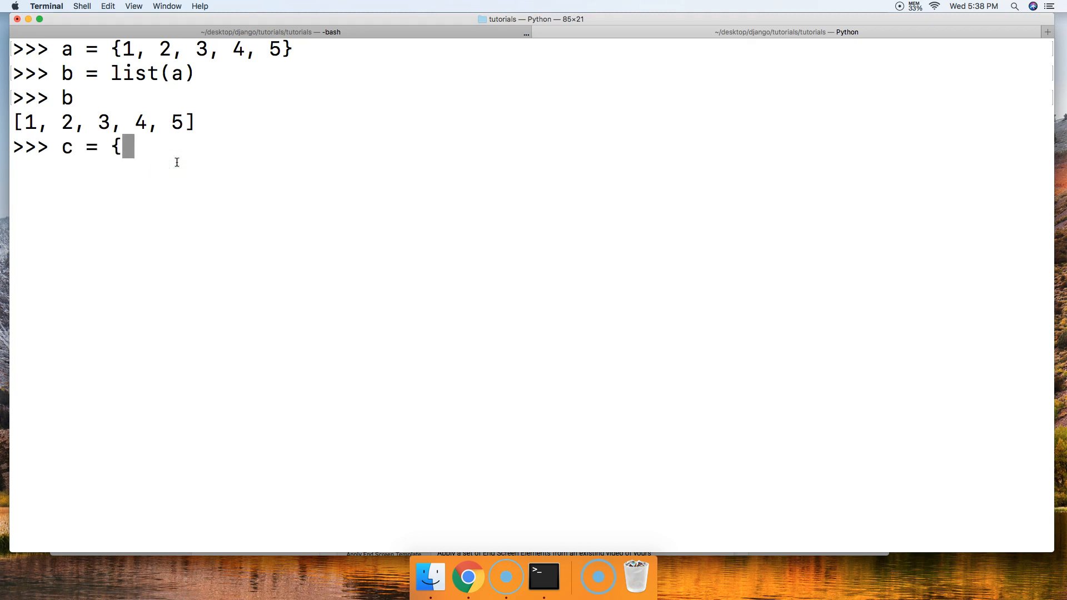
key("backspace")
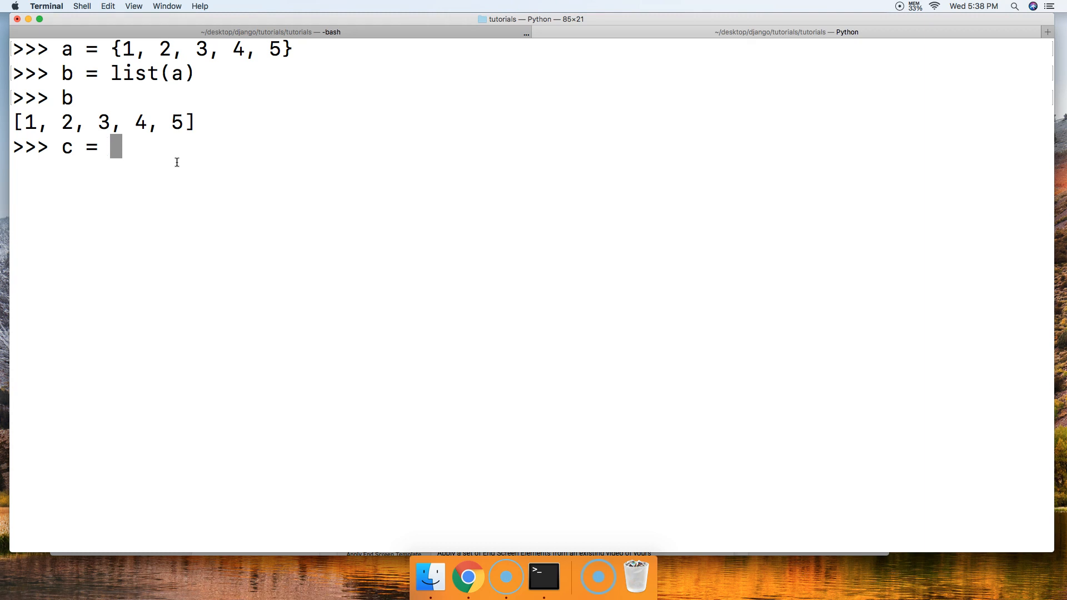
type("[,")
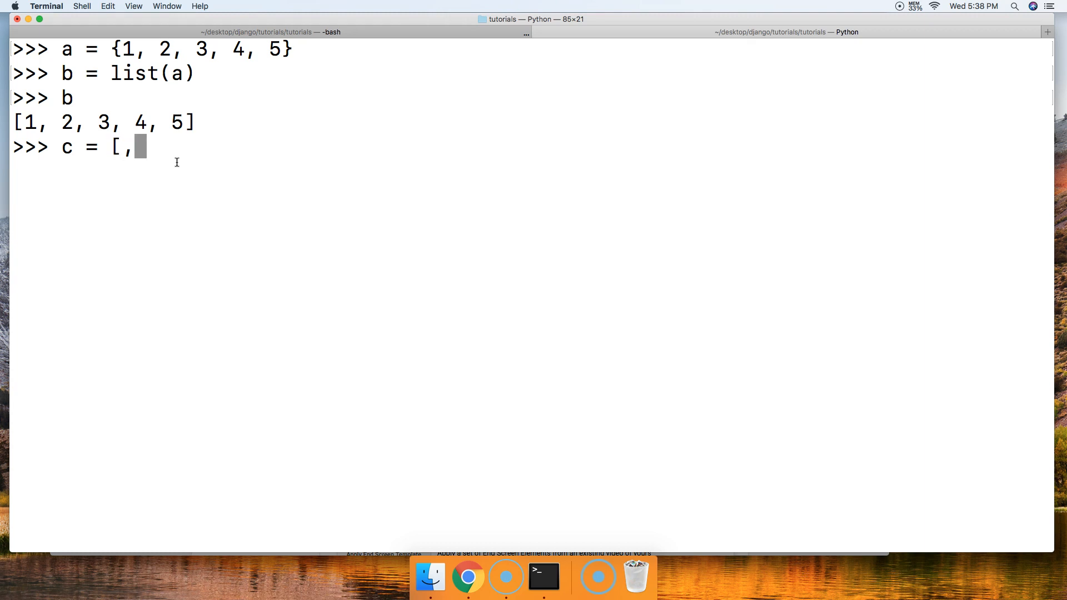
type("1, 1,")
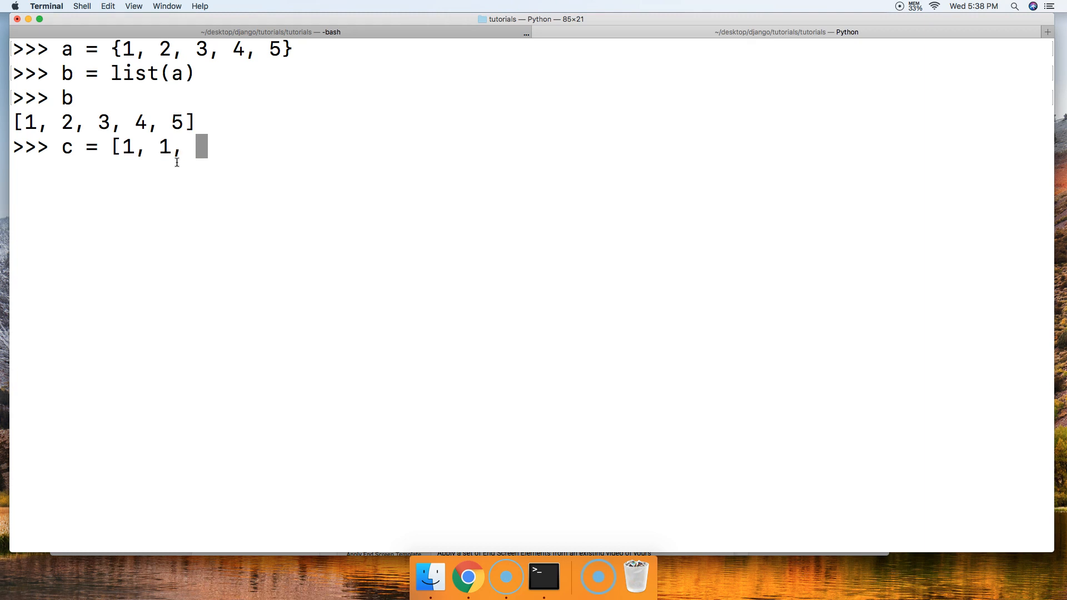
type("1, 2,")
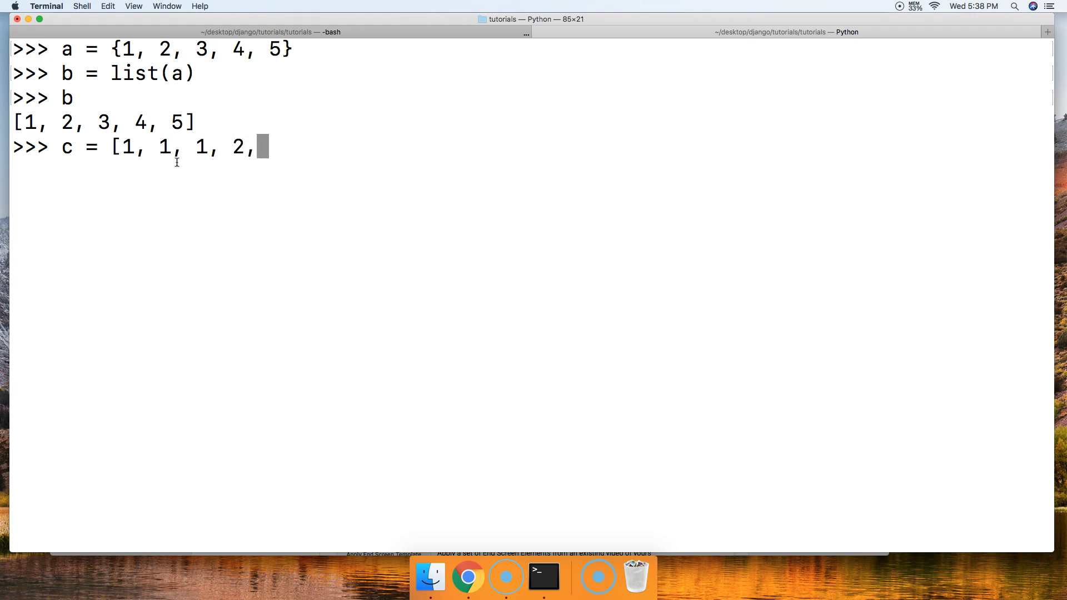
type("2,")
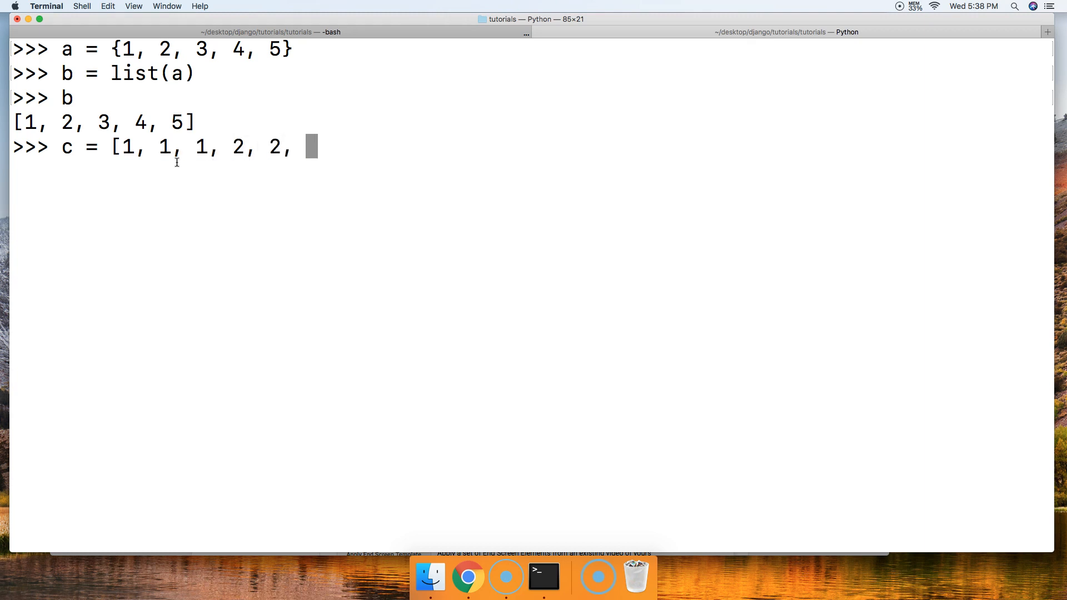
type("3, 4, 4, 4,")
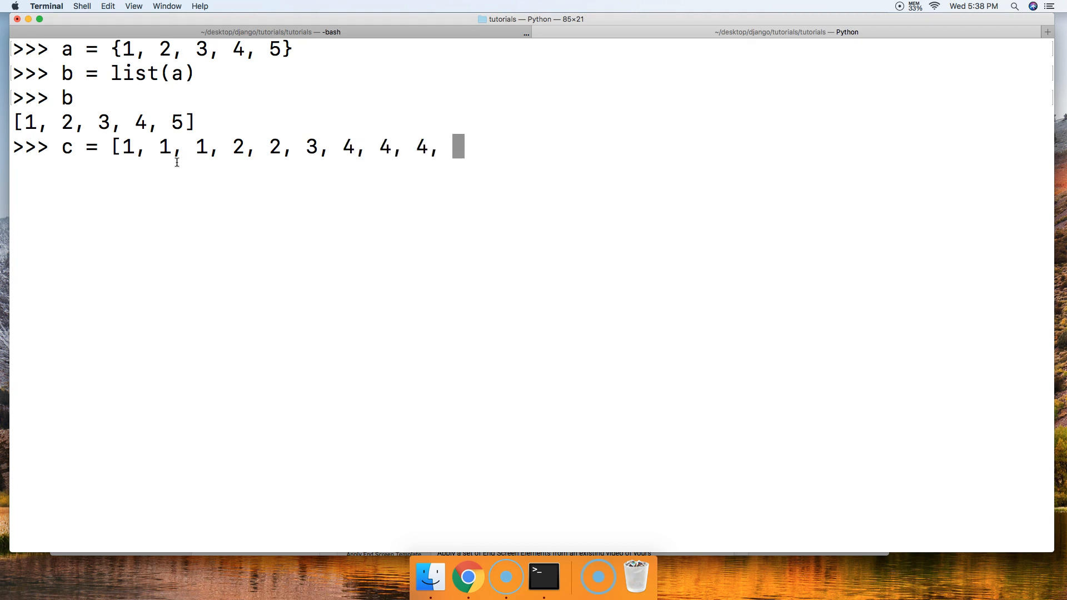
type("5, 5,")
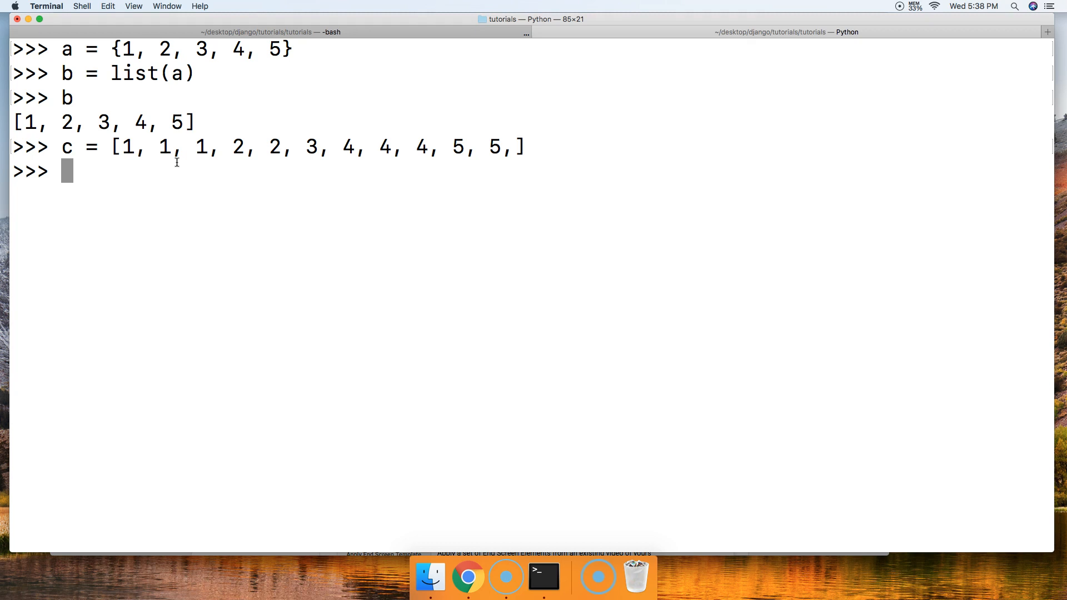
- Deduplicate it with d = list(set(c)), show d as [1, 2, 3, 4, 5], and begin a new a = assignment
type("d = lis")
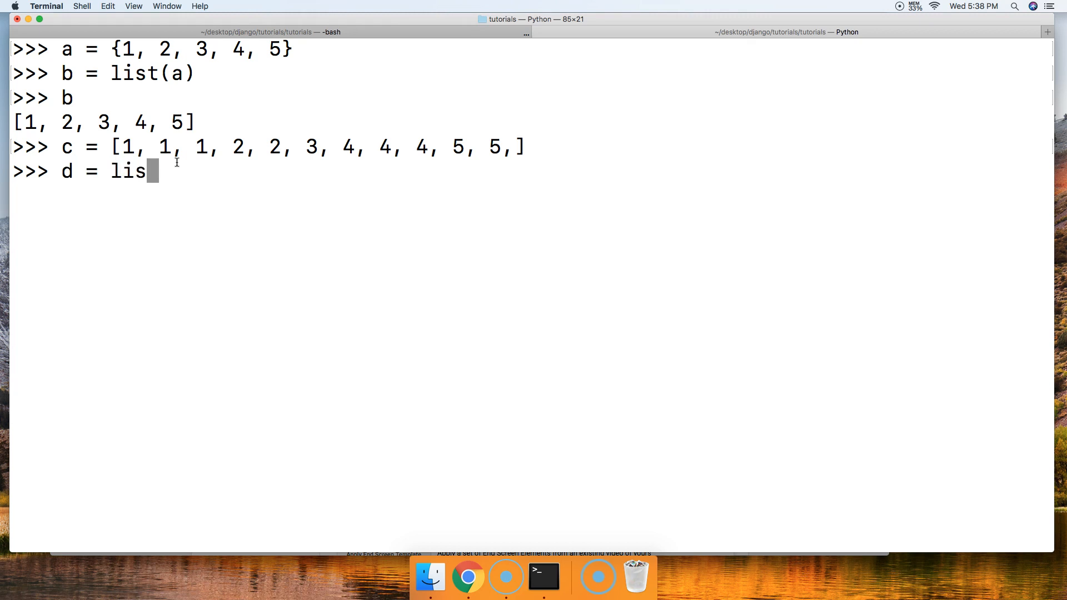
type("t(set(")
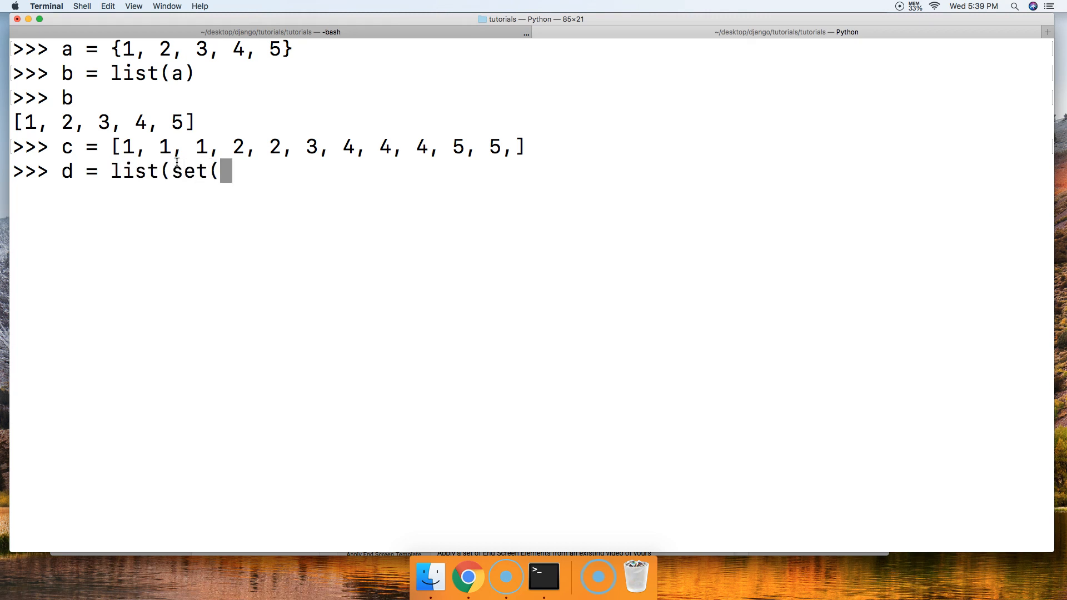
type("c)")
type("d")
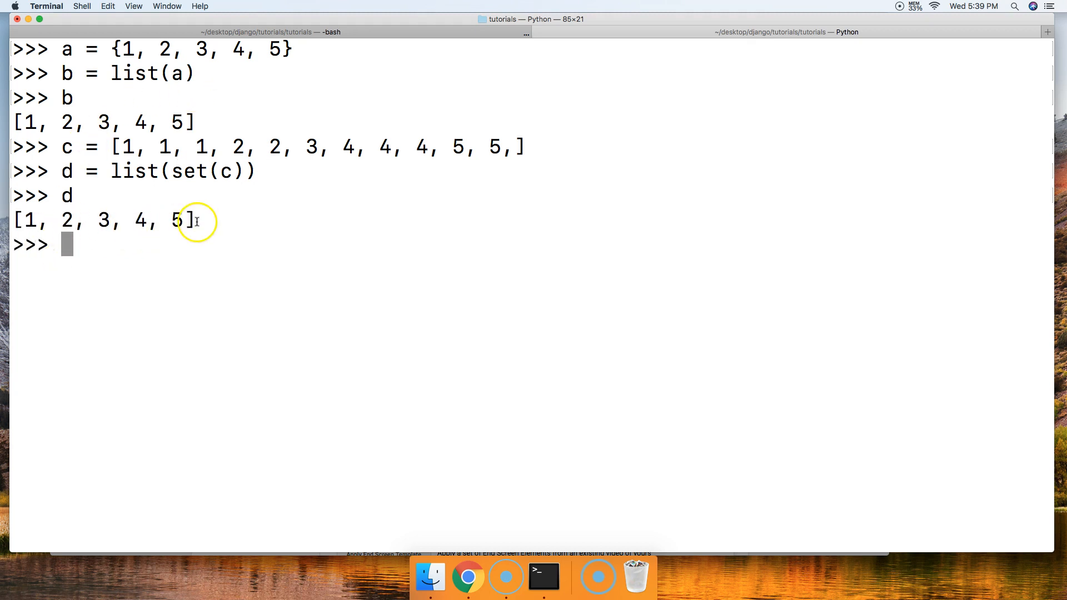
mouse_move(173, 198)
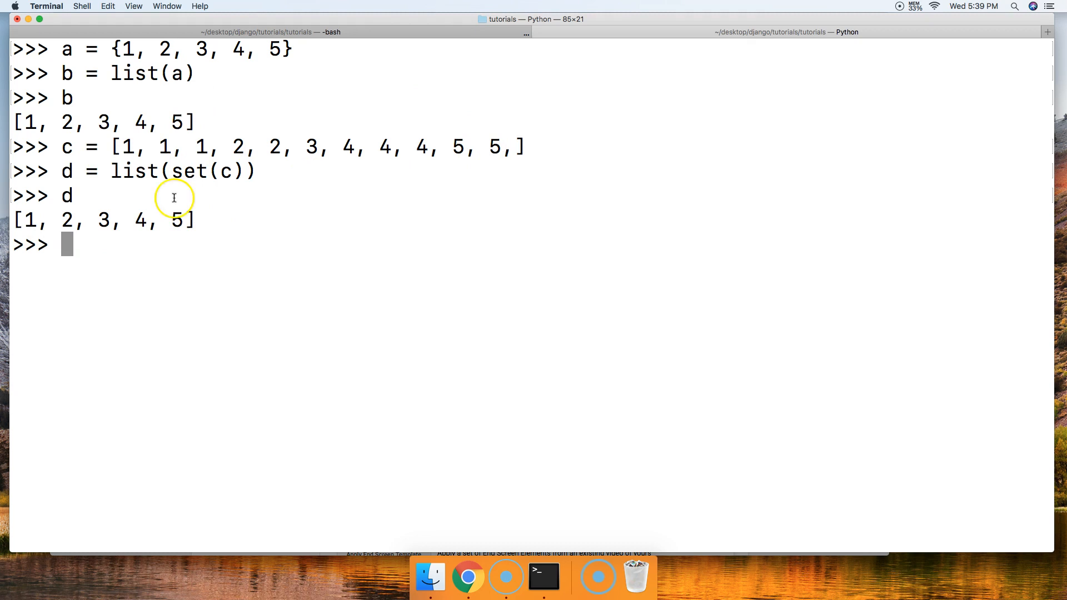
mouse_move(198, 214)
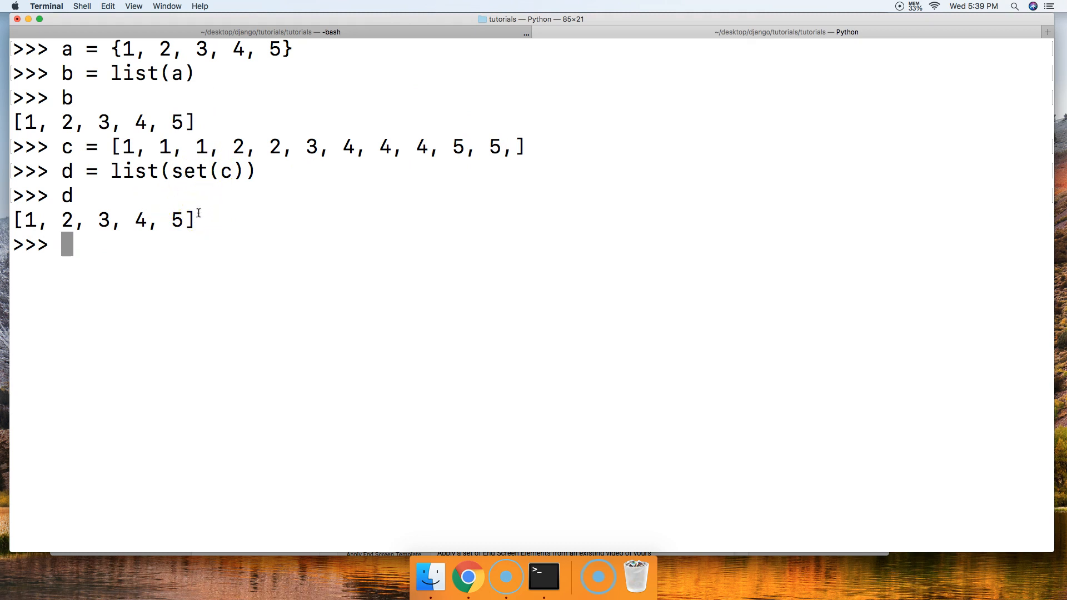
mouse_move(352, 219)
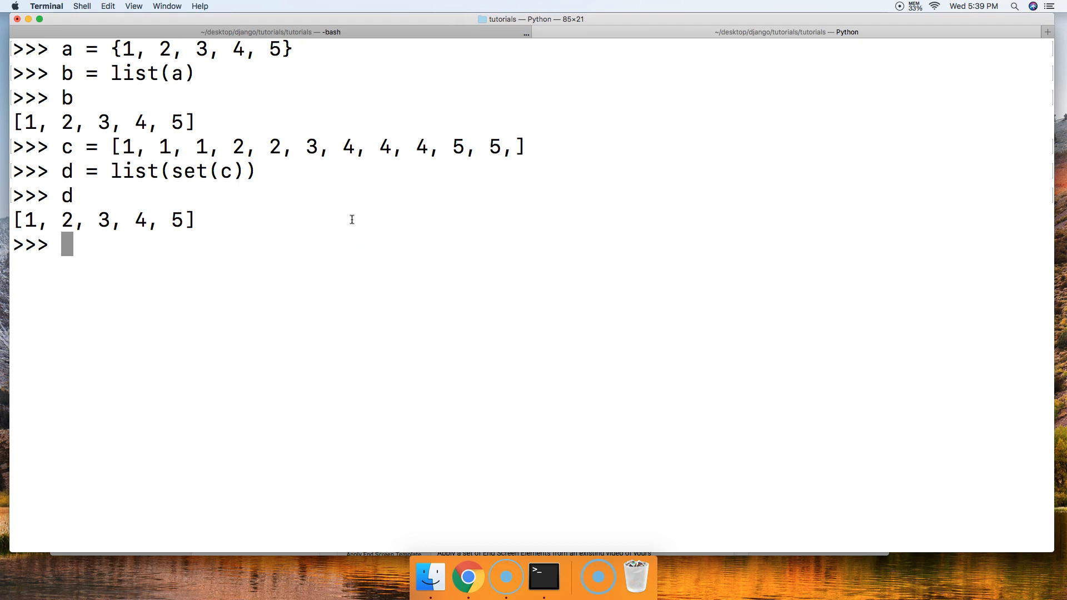
type("a =")
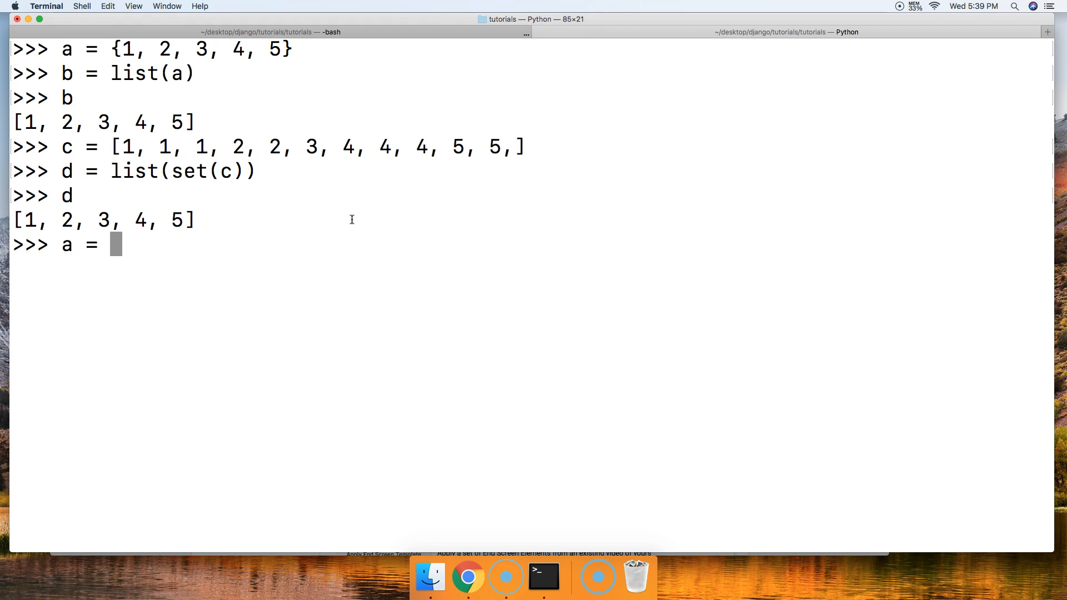
- Set a = range(1, 5), show that a and print(a) both give range(1, 5), and begin list(
type("range(")
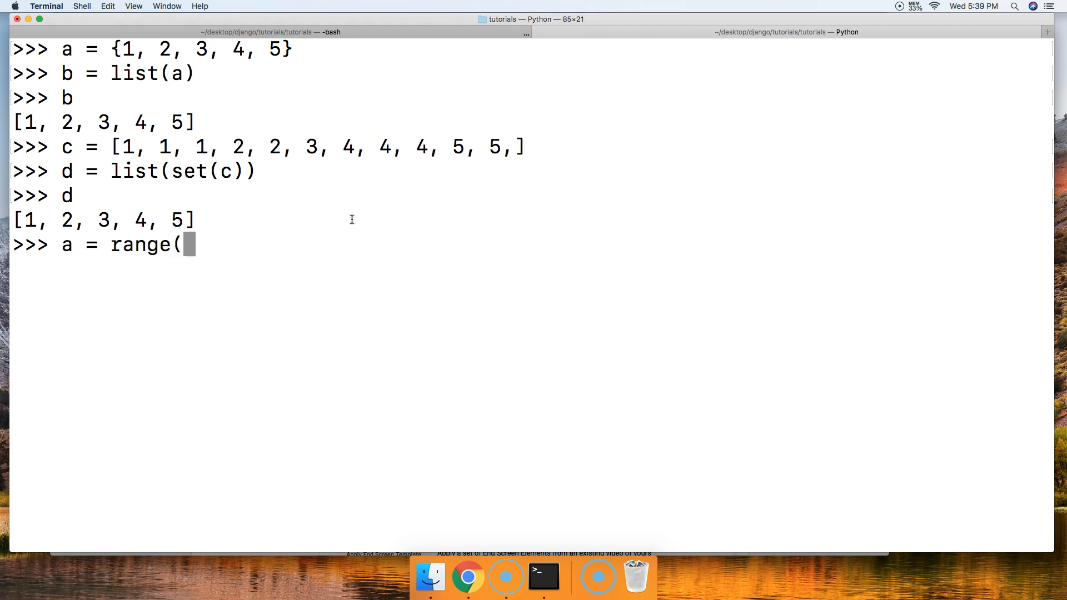
type("1, 5")
type("a")
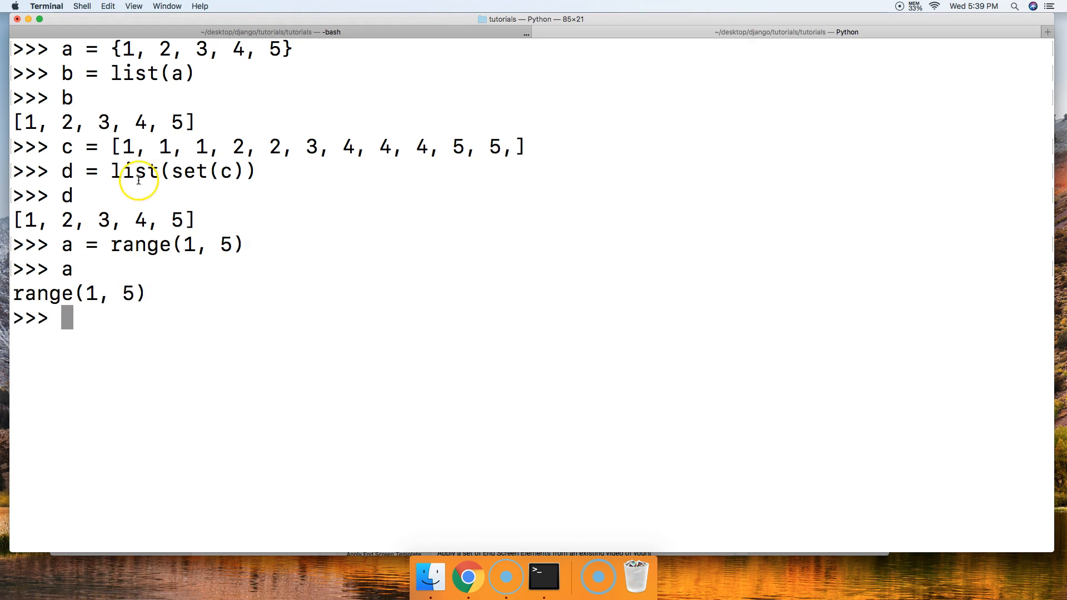
mouse_move(62, 306)
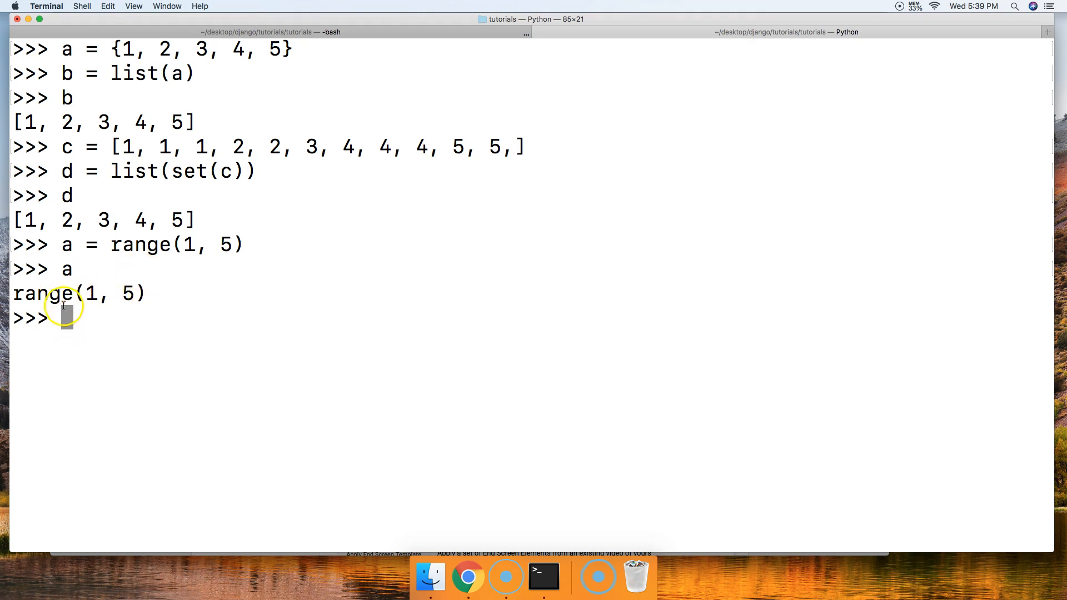
mouse_move(113, 287)
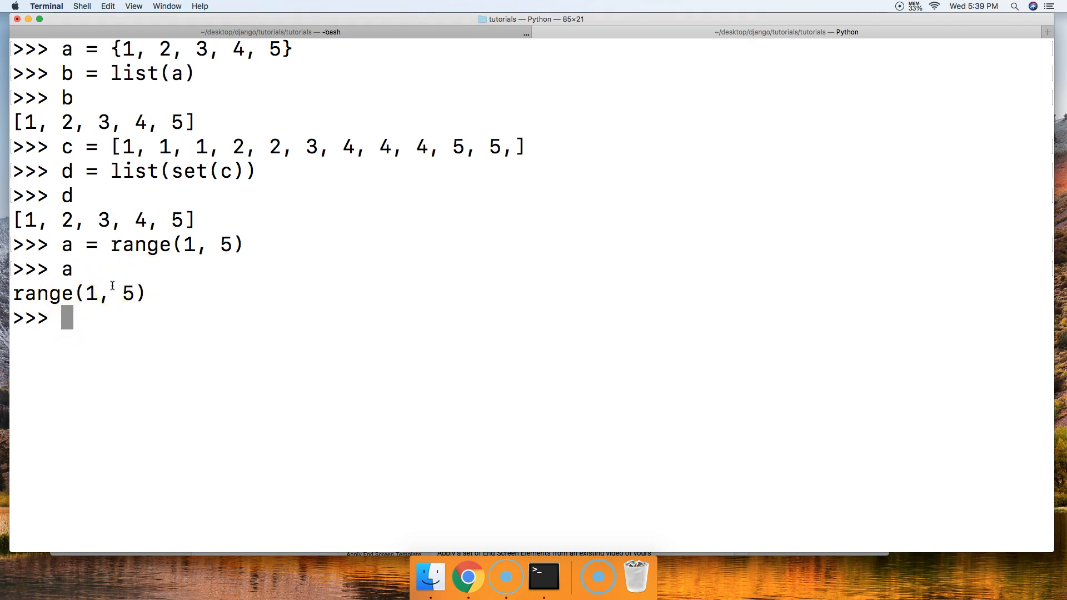
type("pr")
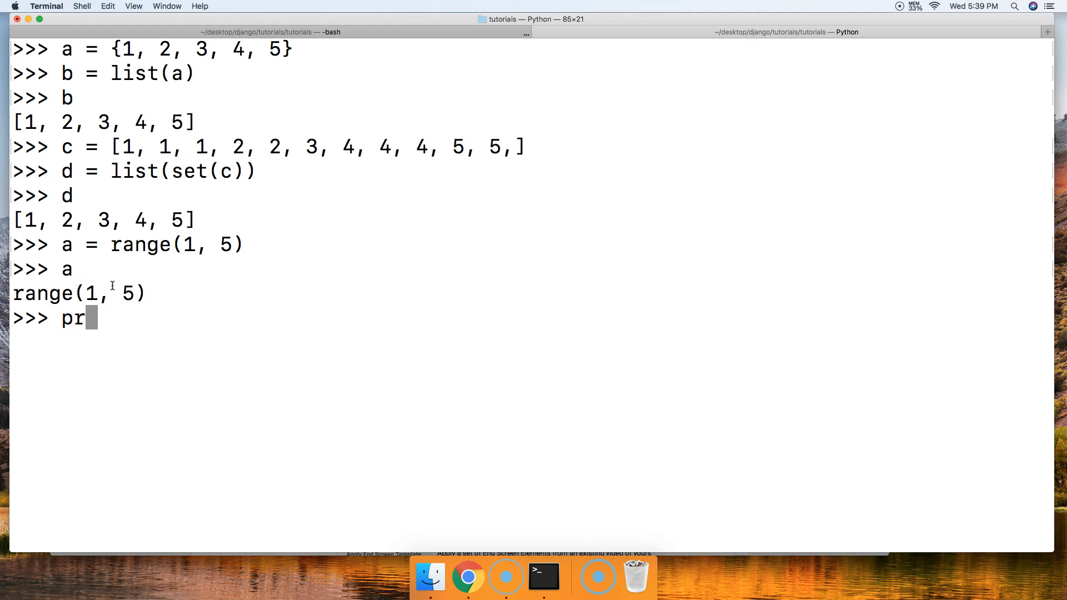
type("int(a")
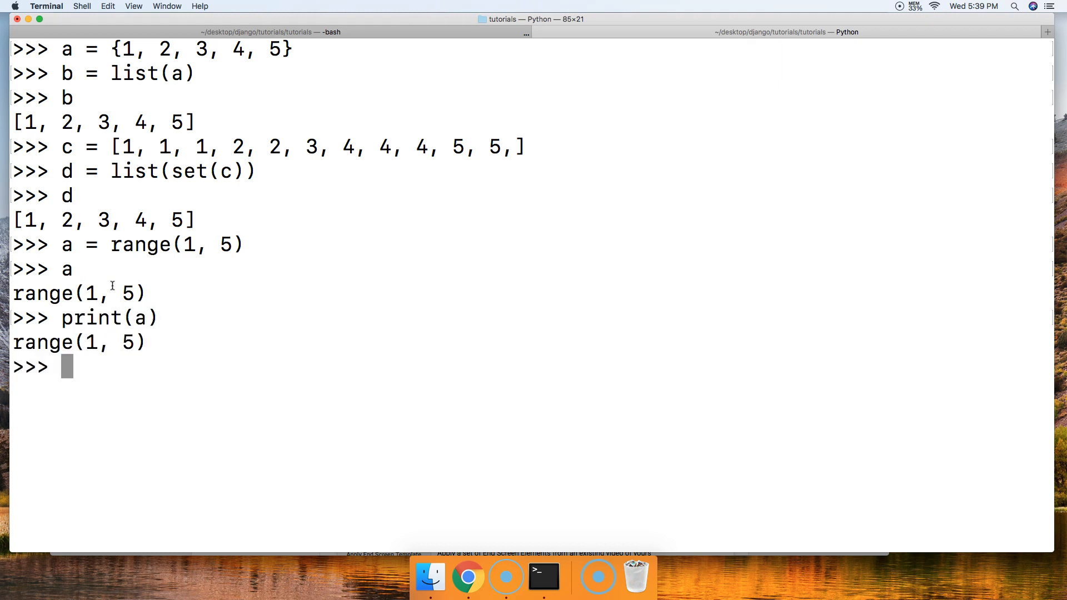
type("list(")
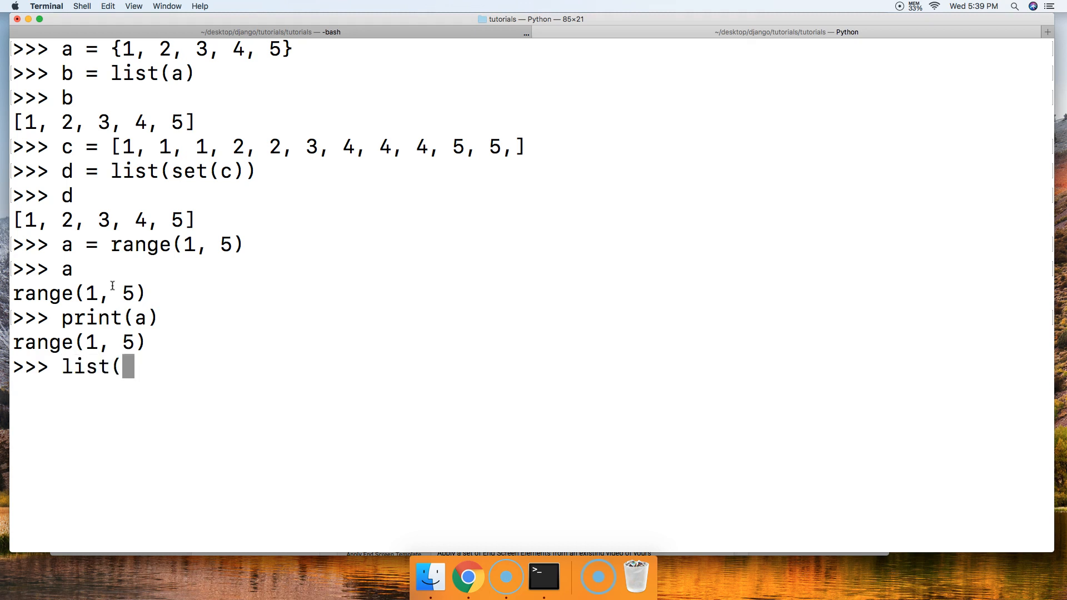